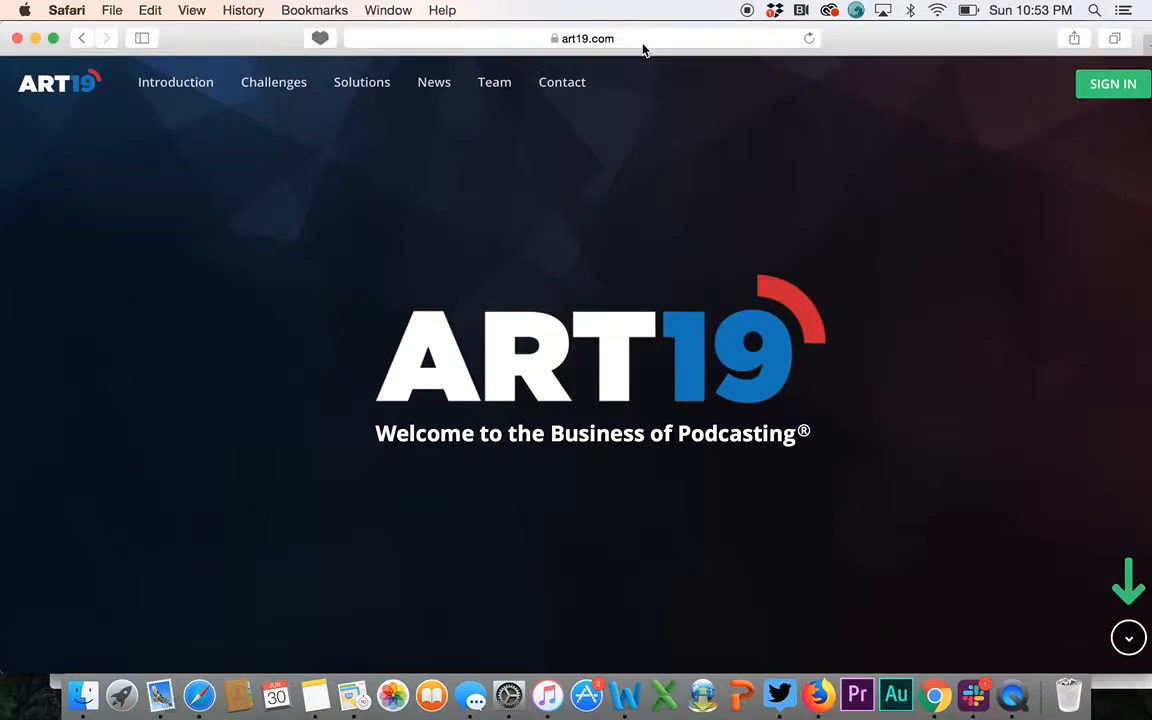
mouse_move(1112, 84)
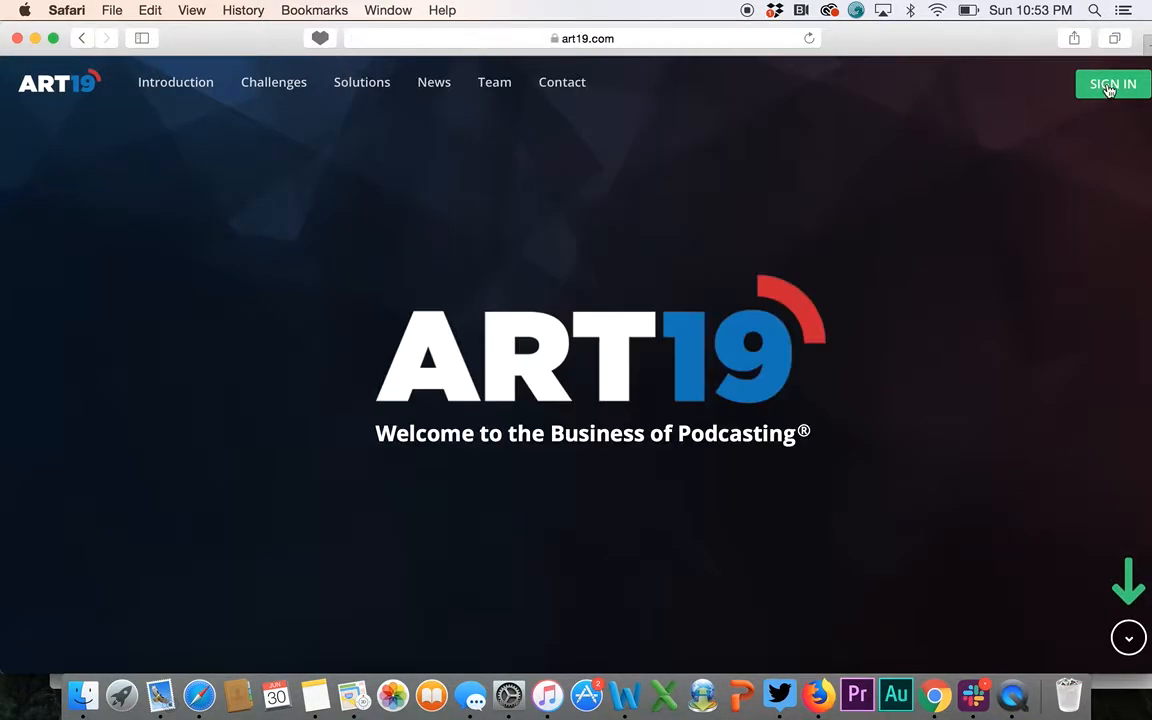
- Sign in to ART19 with the saved credentials
left_click(1112, 84)
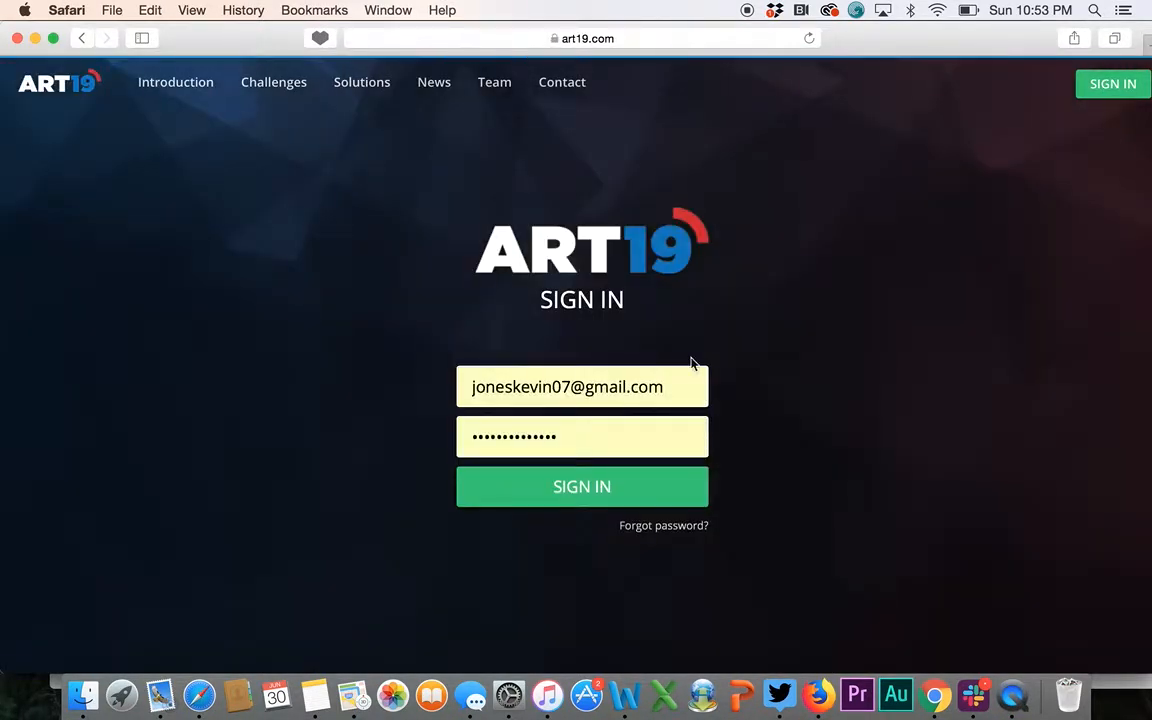
mouse_move(582, 488)
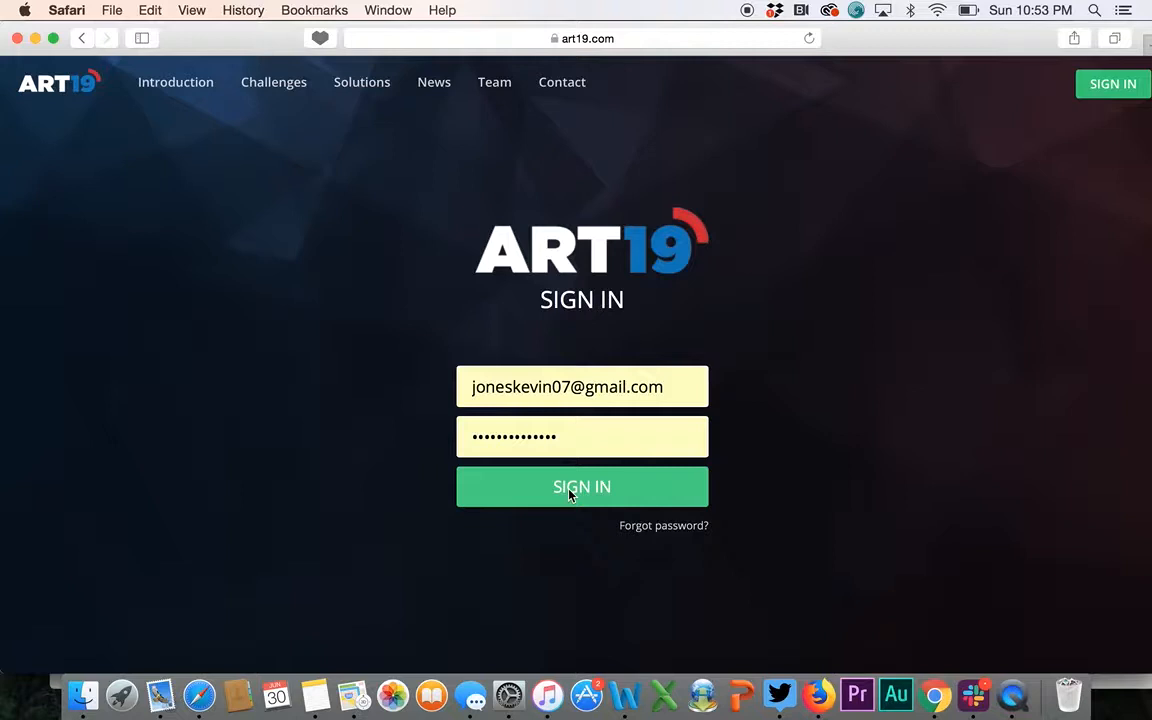
left_click(582, 486)
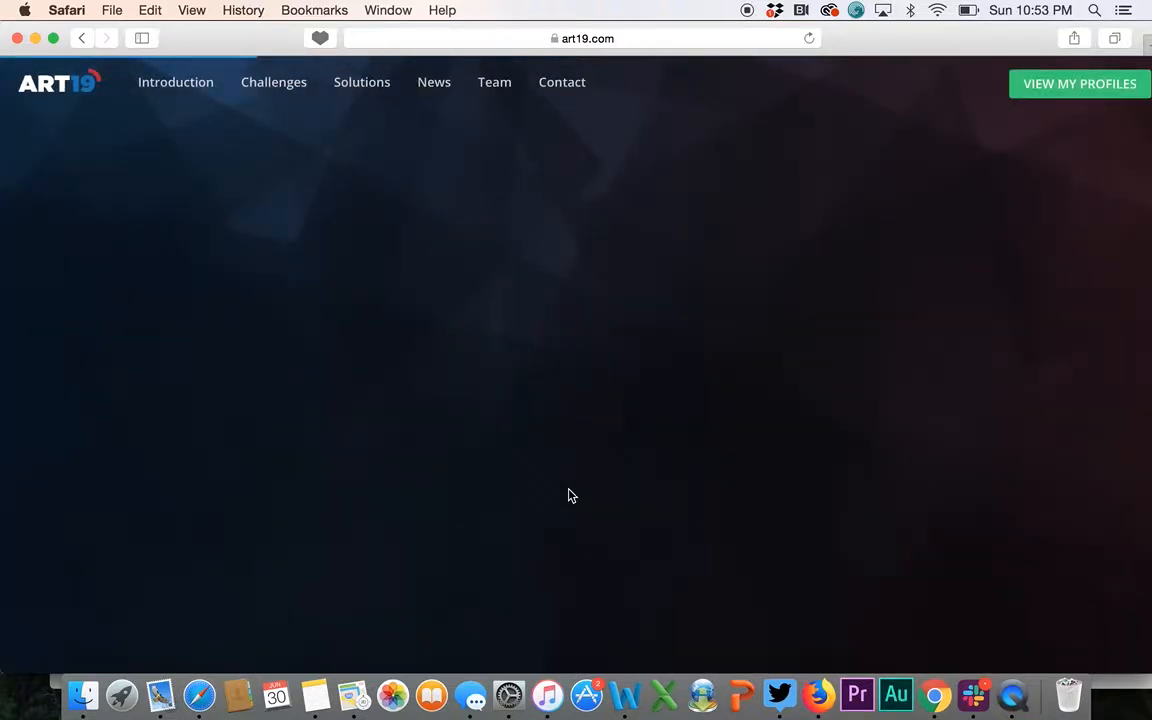
left_click(1080, 84)
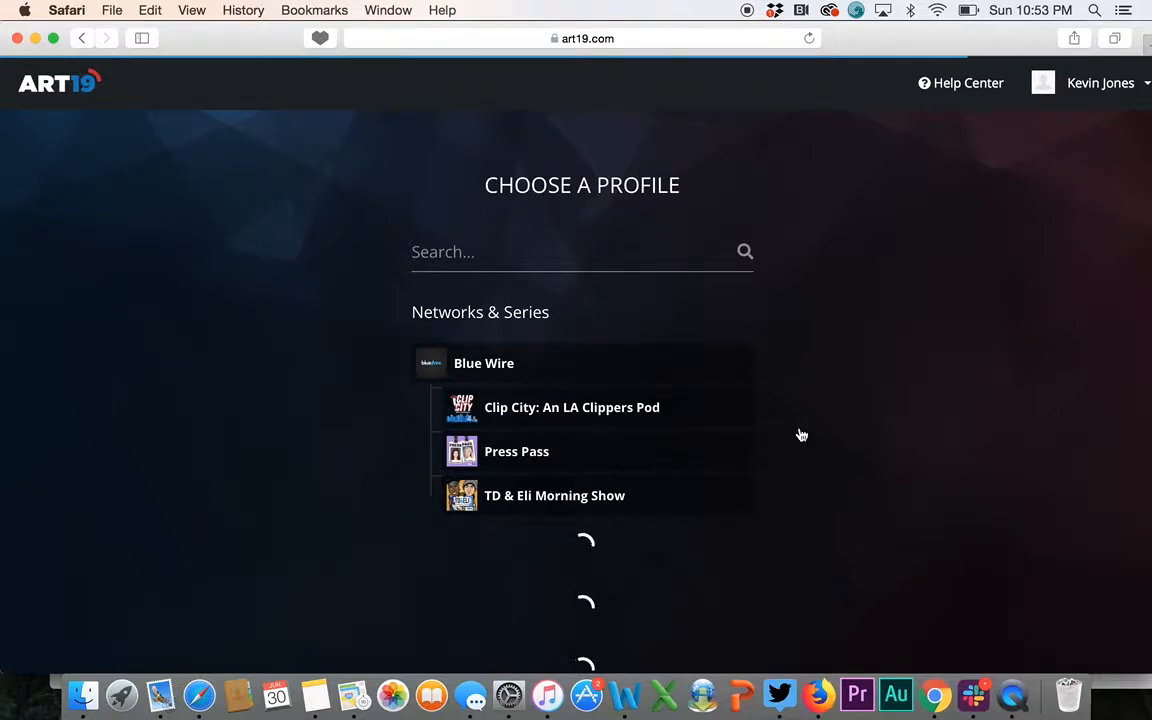
- Browse the Choose a Profile list of Blue Wire network series
scroll("down", 3)
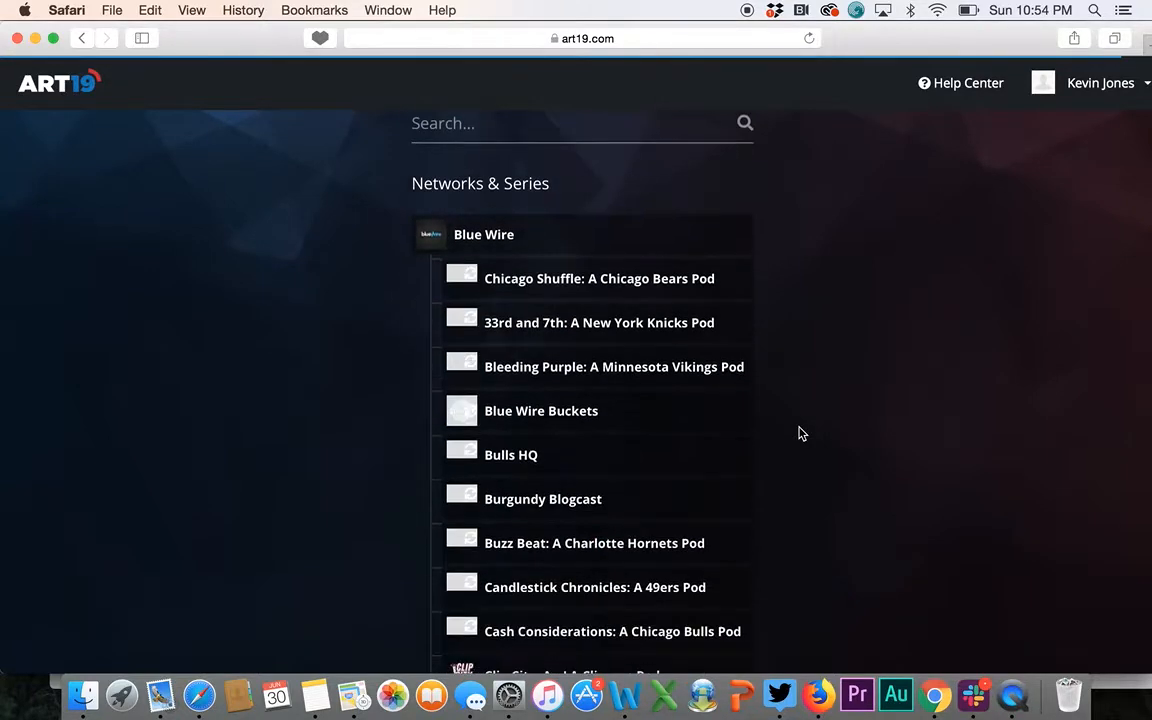
scroll("down", 3)
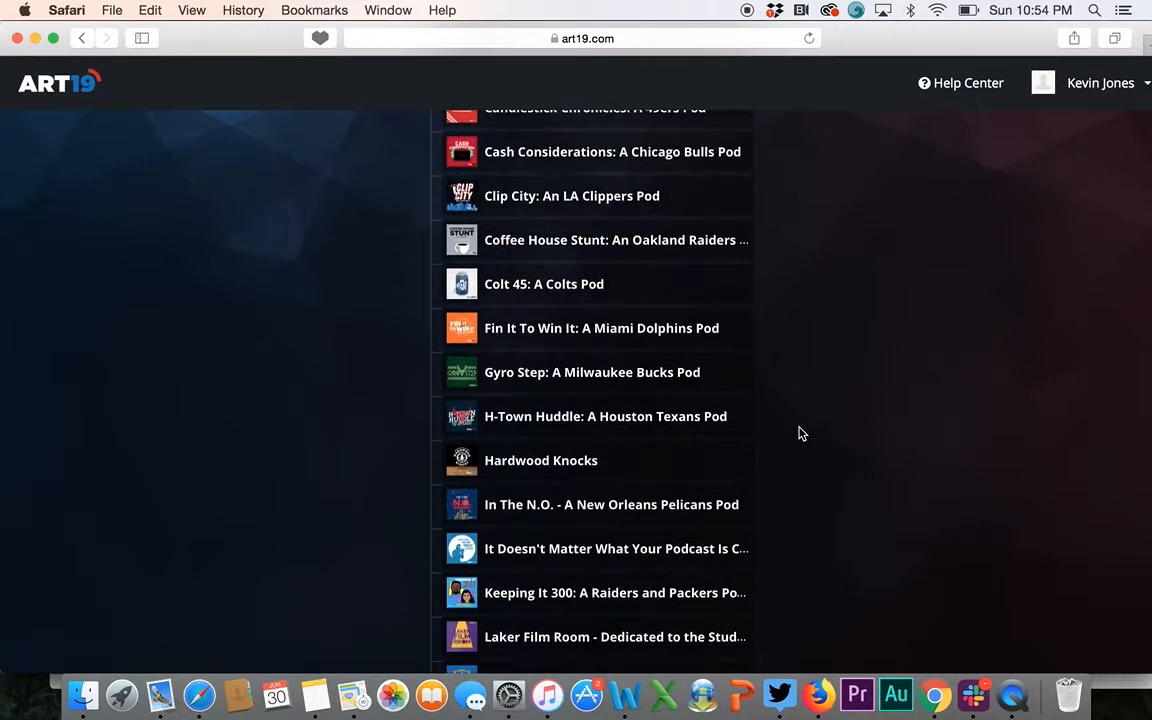
scroll("up", 3)
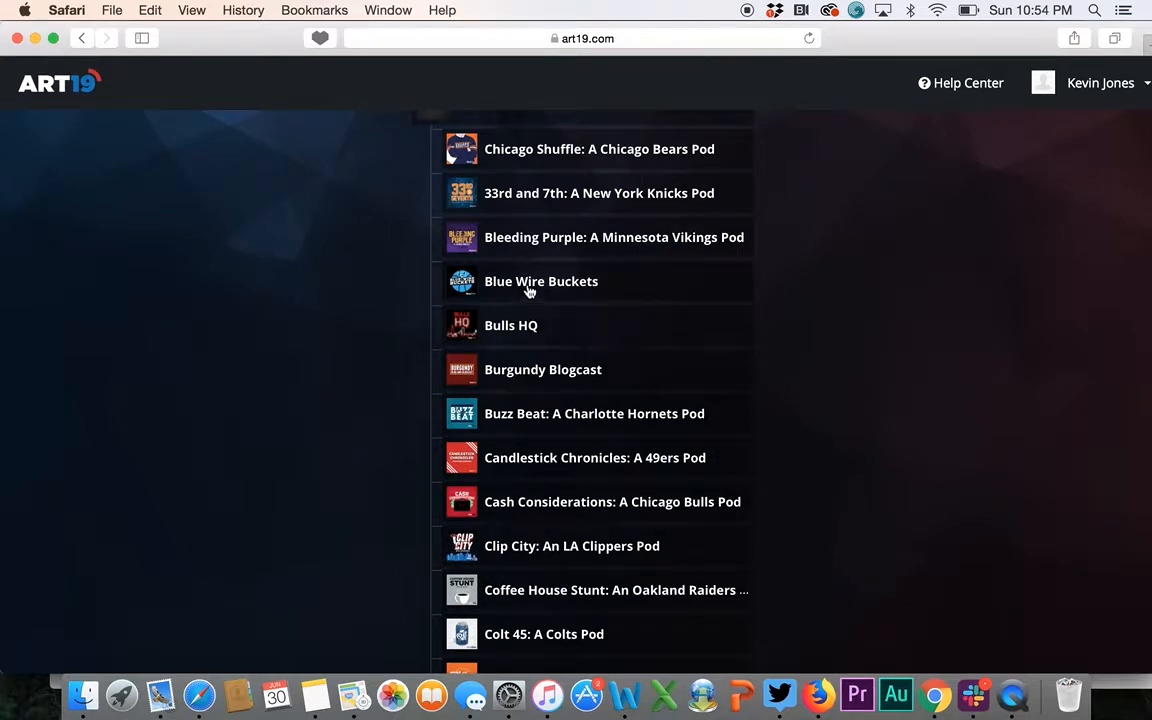
- Start a new full episode titled "Test Podcast" in the Blue Wire Buckets series
left_click(540, 280)
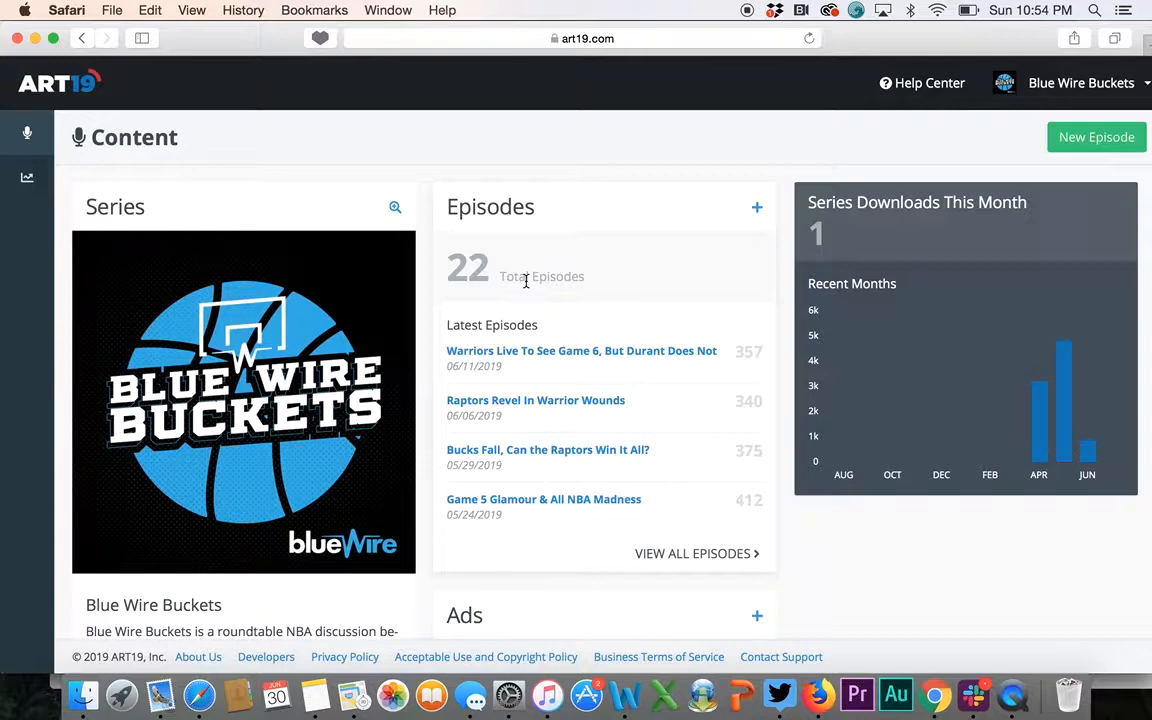
left_click(1096, 136)
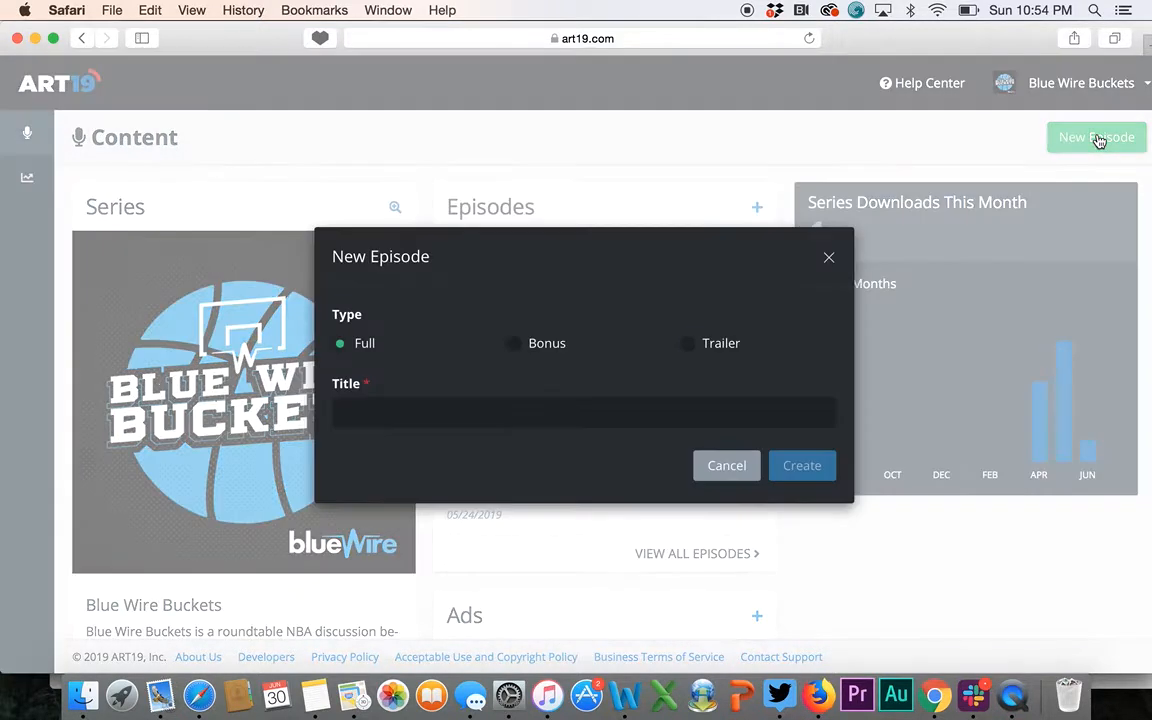
type("Test")
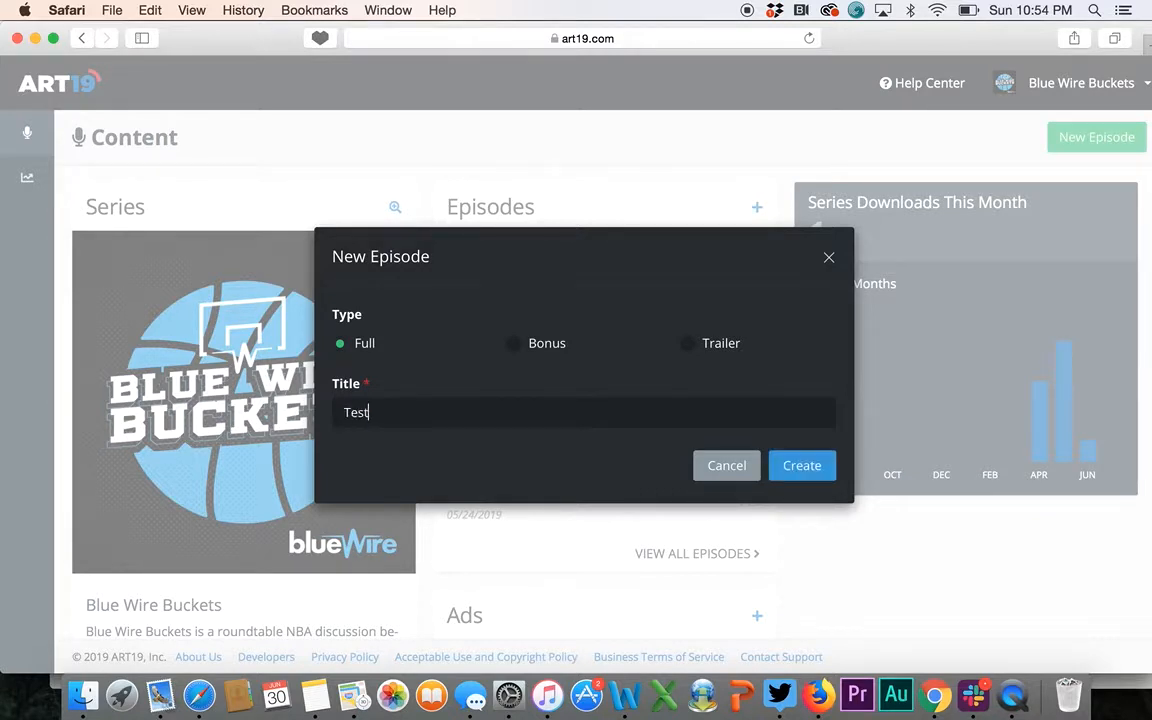
type("Podcast")
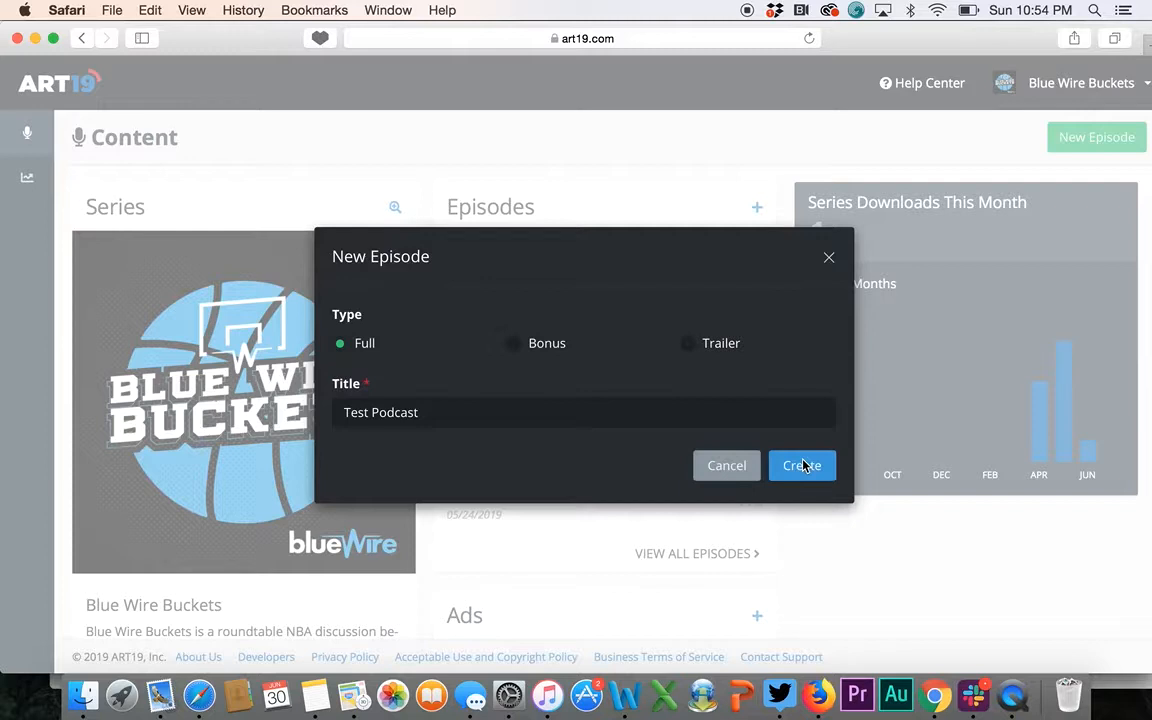
- Create the episode and enter the description "Hardwood Knocks test, etc etc."
left_click(800, 464)
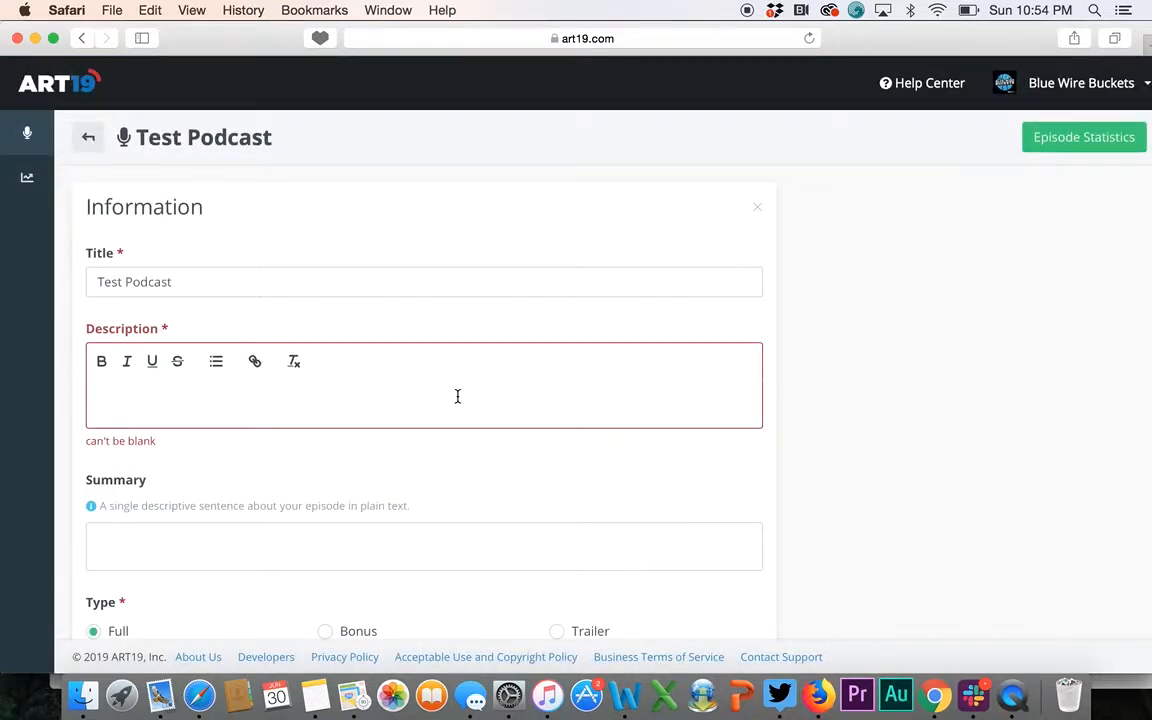
type("Hard")
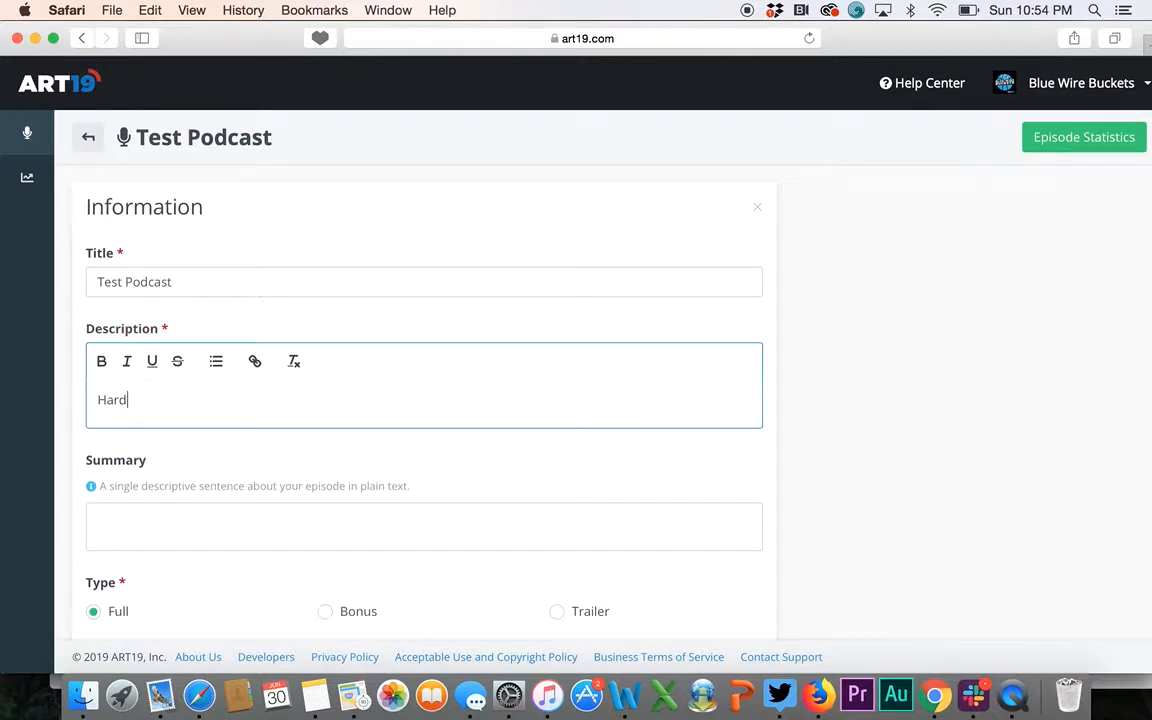
type("woods")
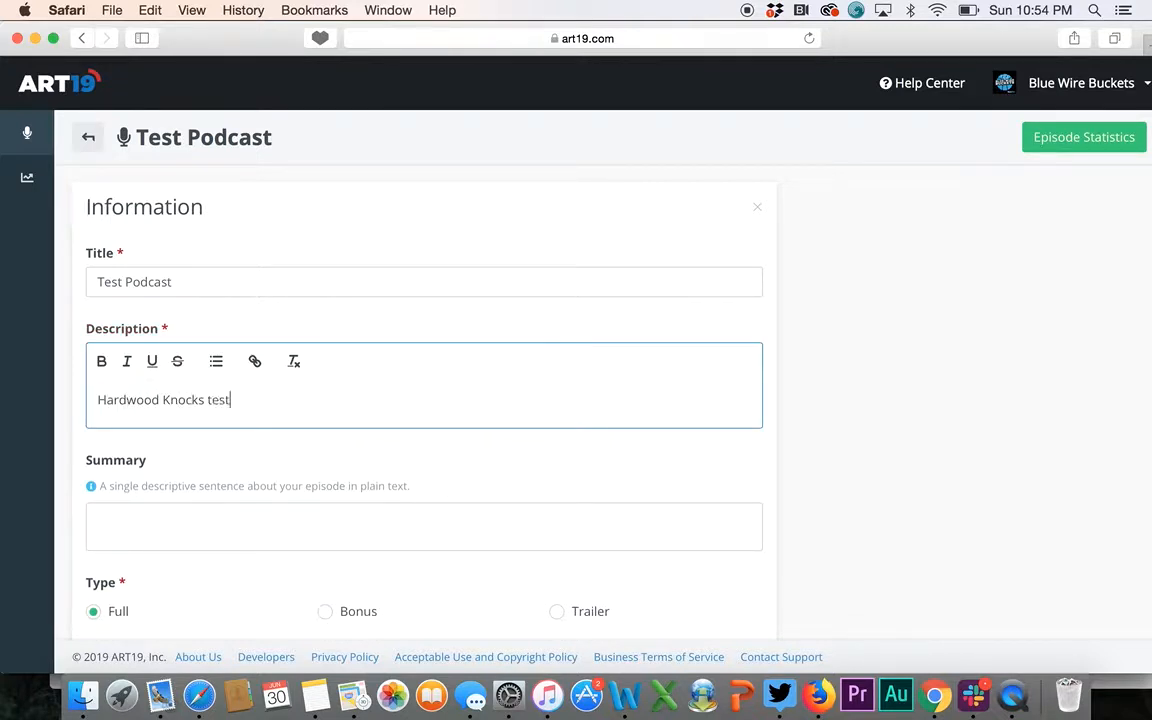
type(", etc")
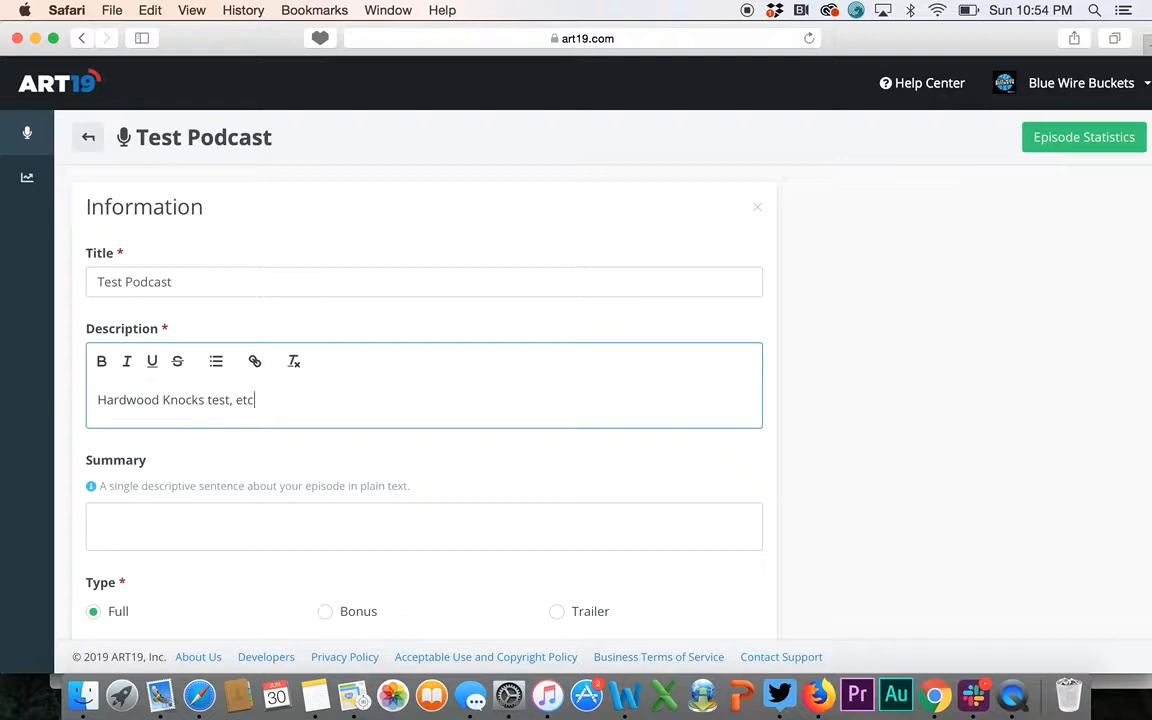
type("etc.")
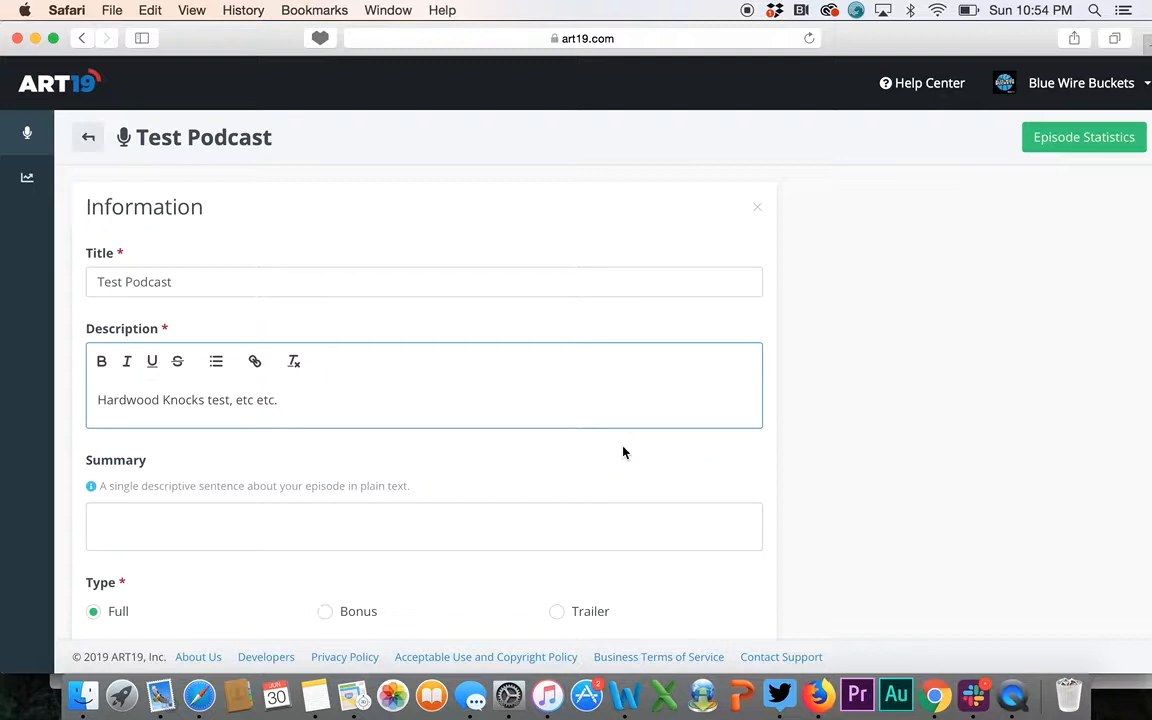
- Review the remaining information fields: type Full, clean rating
scroll("down", 3)
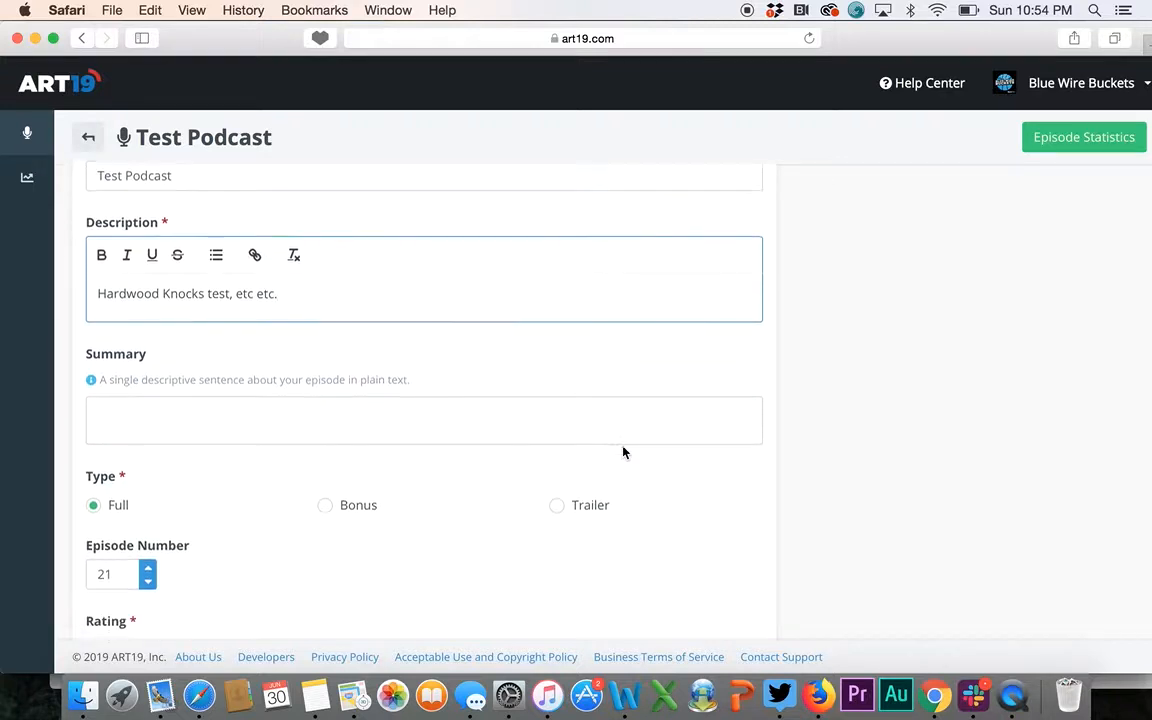
scroll("down", 3)
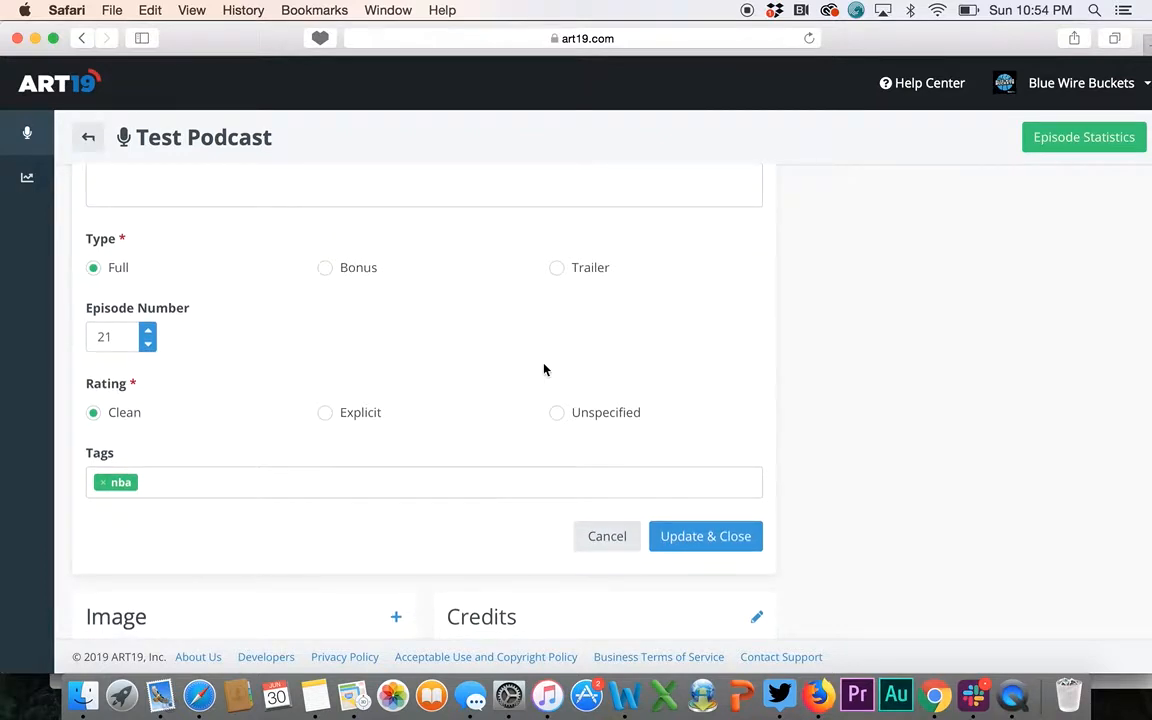
scroll("up", 3)
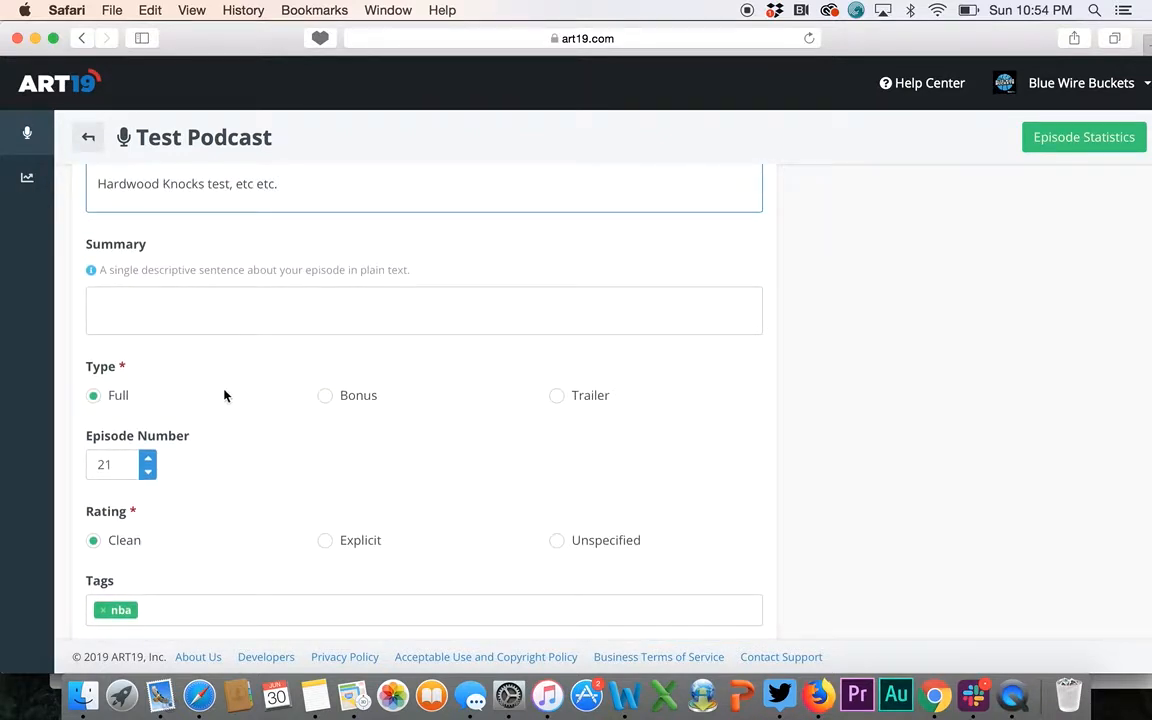
mouse_move(532, 424)
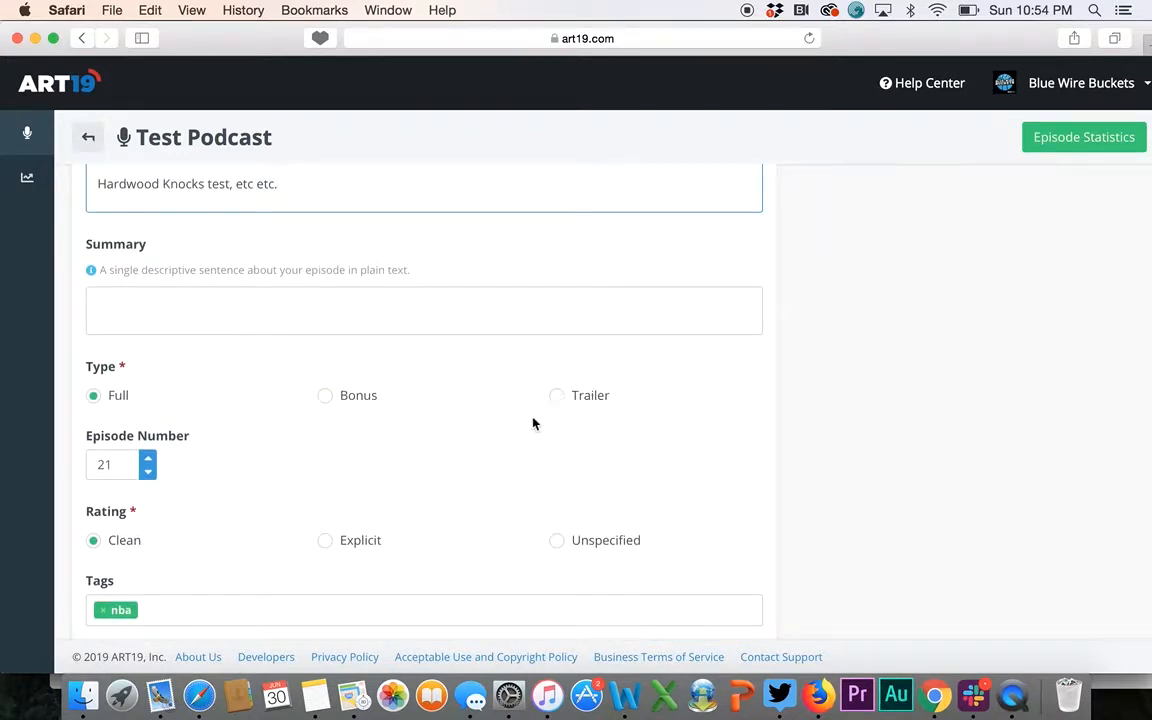
mouse_move(500, 434)
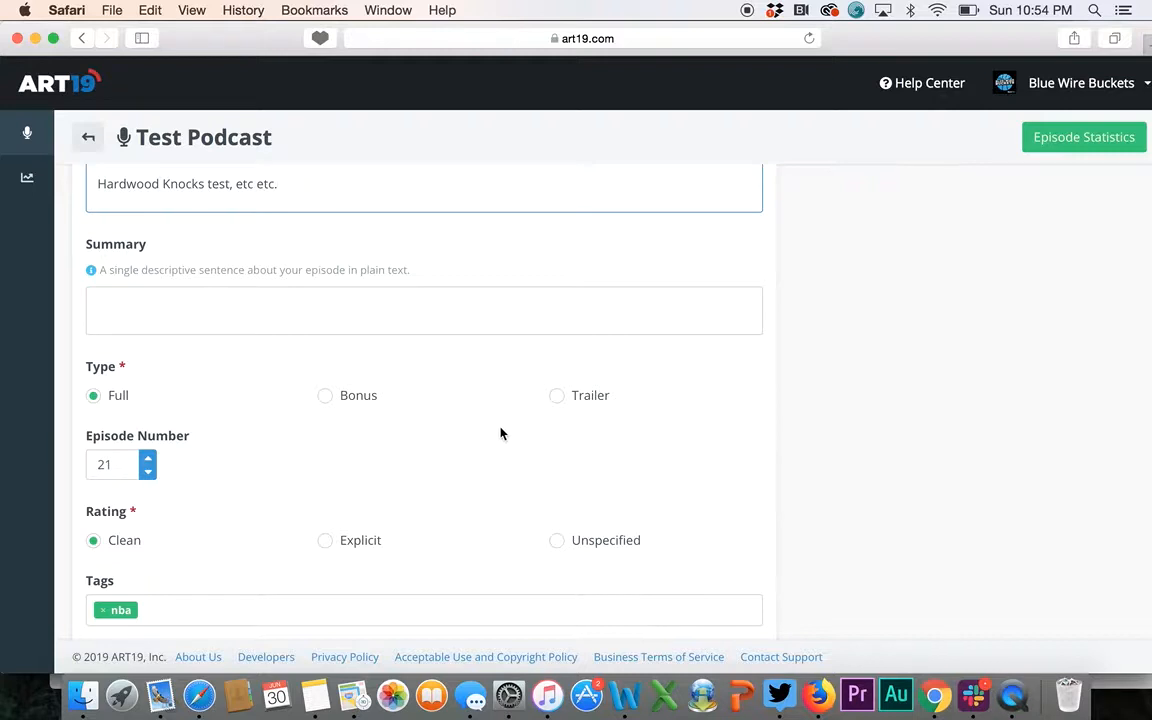
scroll("up", 3)
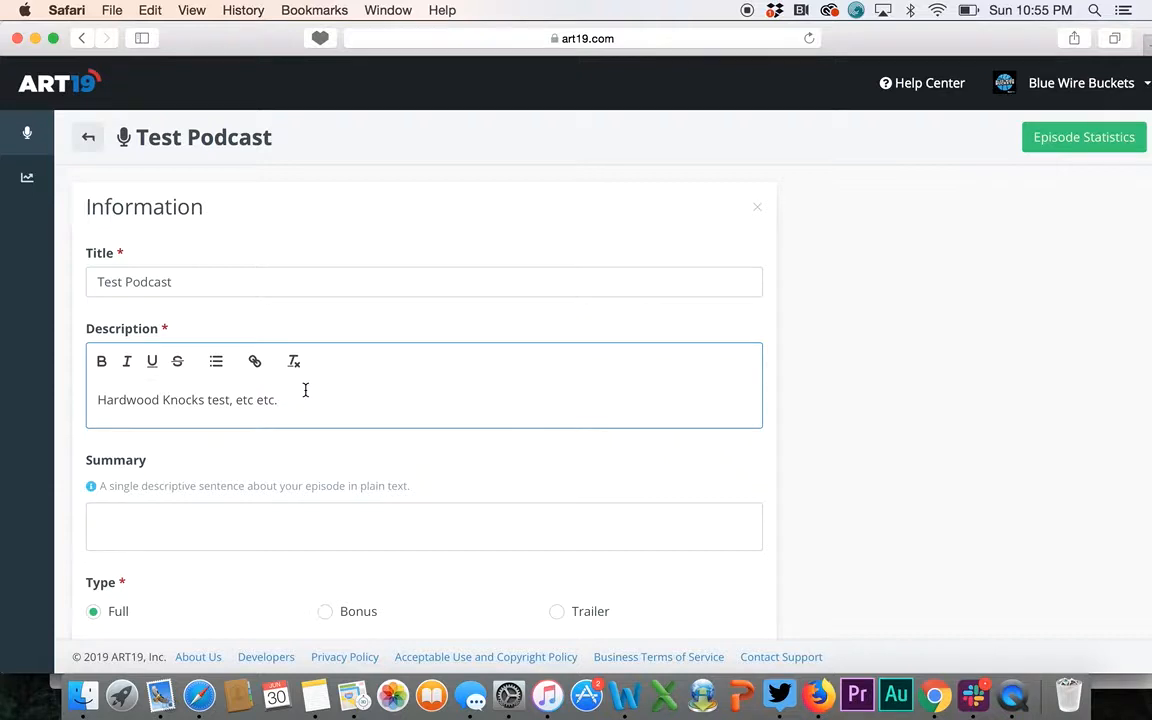
- Set the episode number to 21
scroll("down", 3)
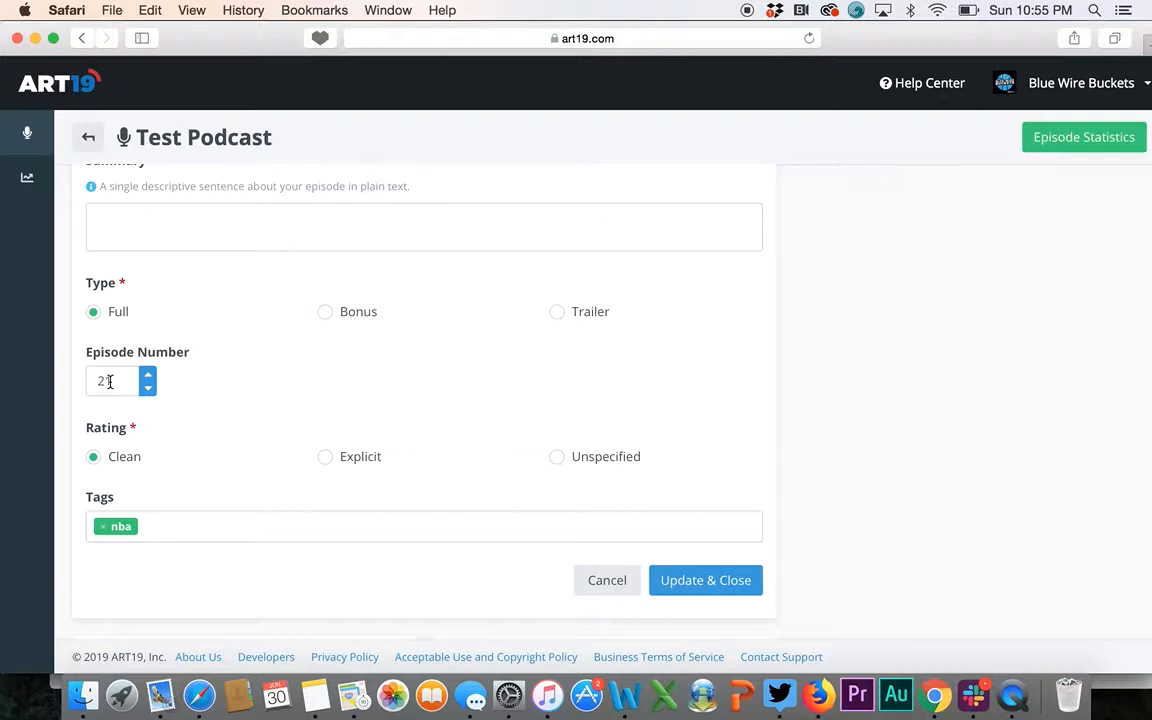
type("1")
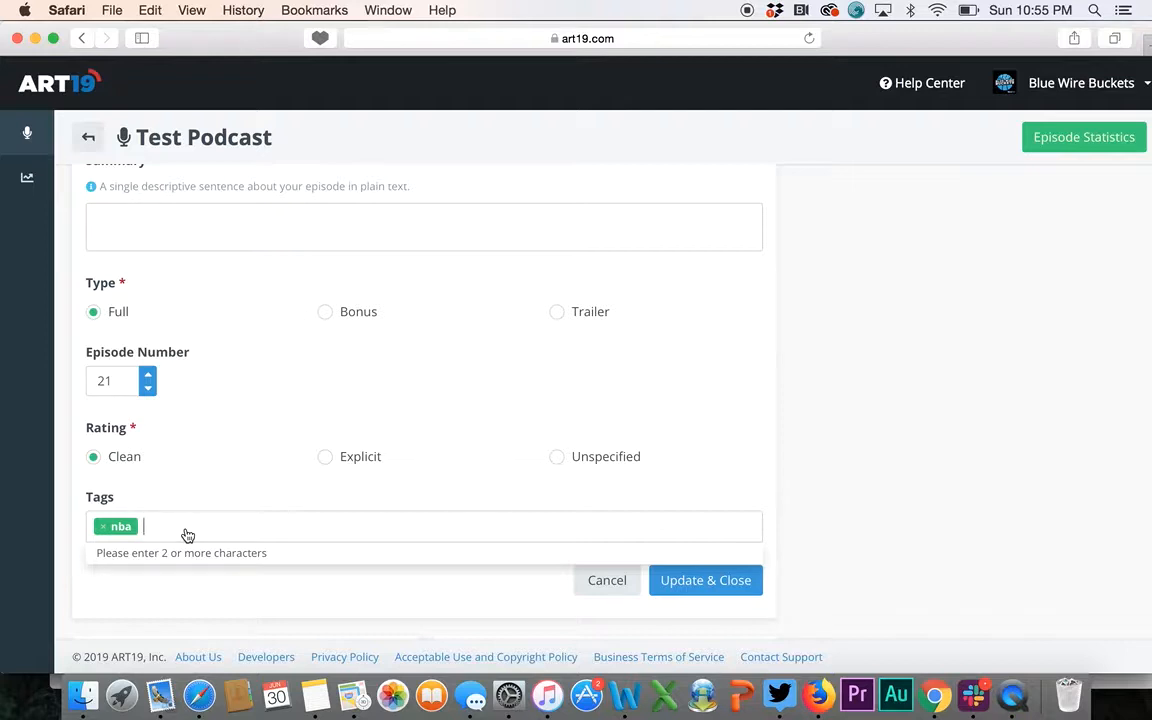
- Add the tags Blue Wire and NBA Free Agency alongside nba
type("Blue")
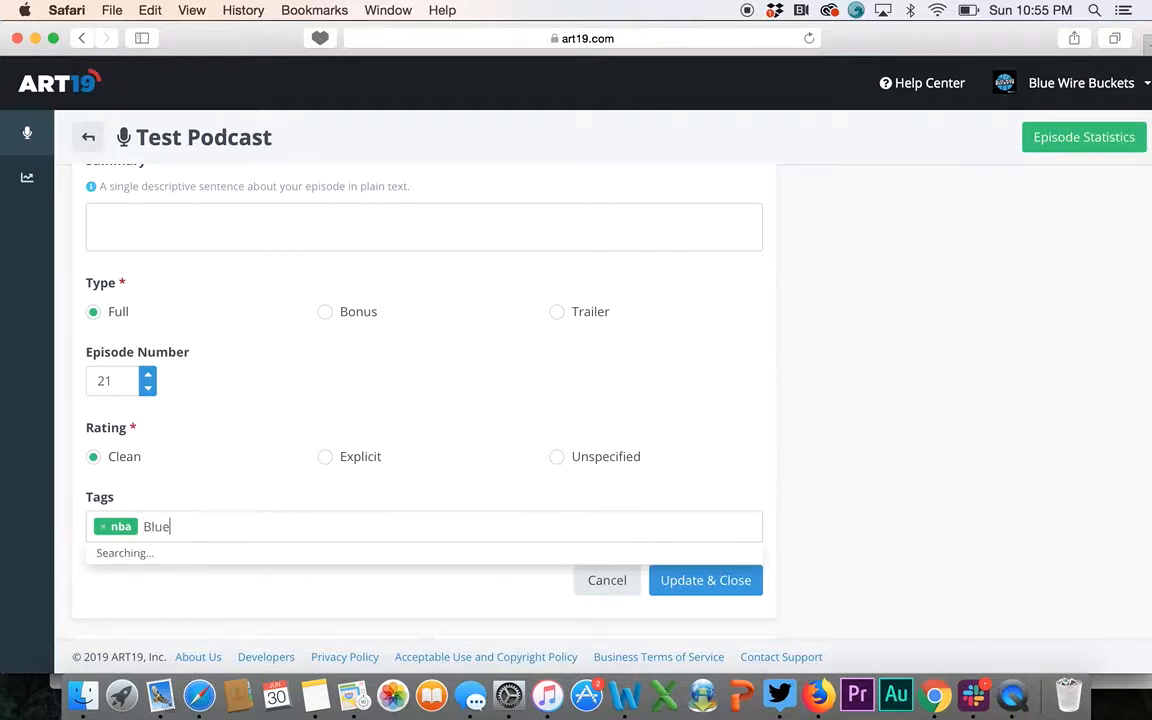
type("Wire")
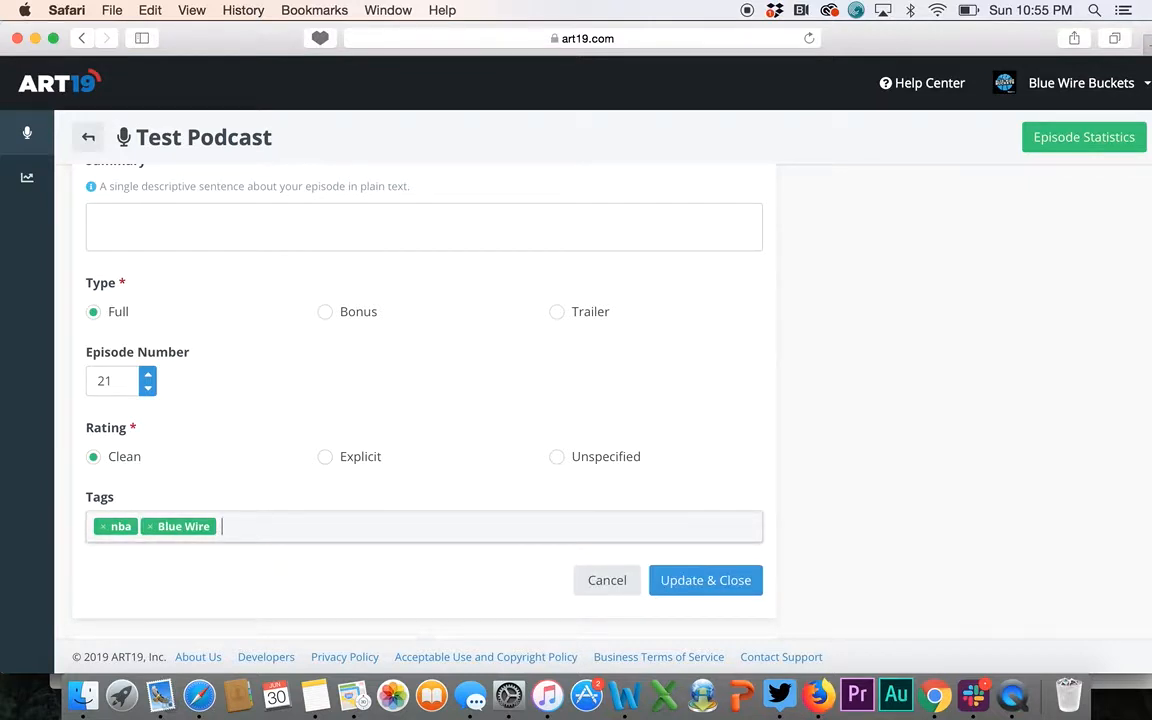
type("NBA Free")
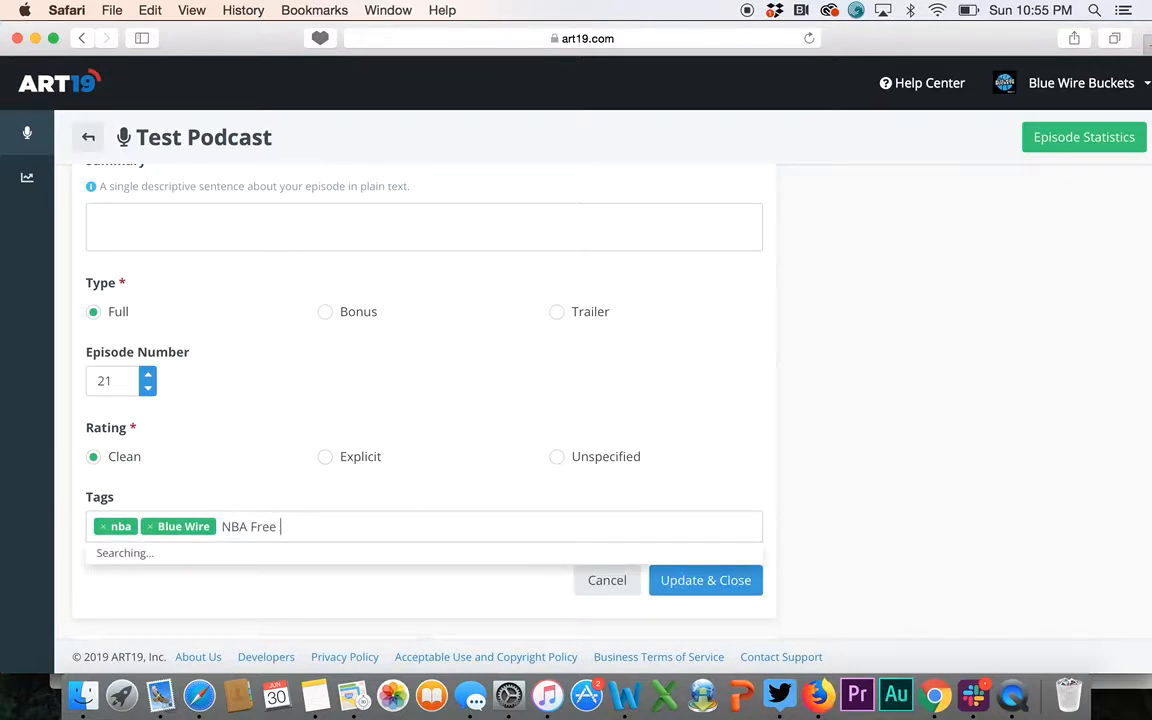
type("Agency")
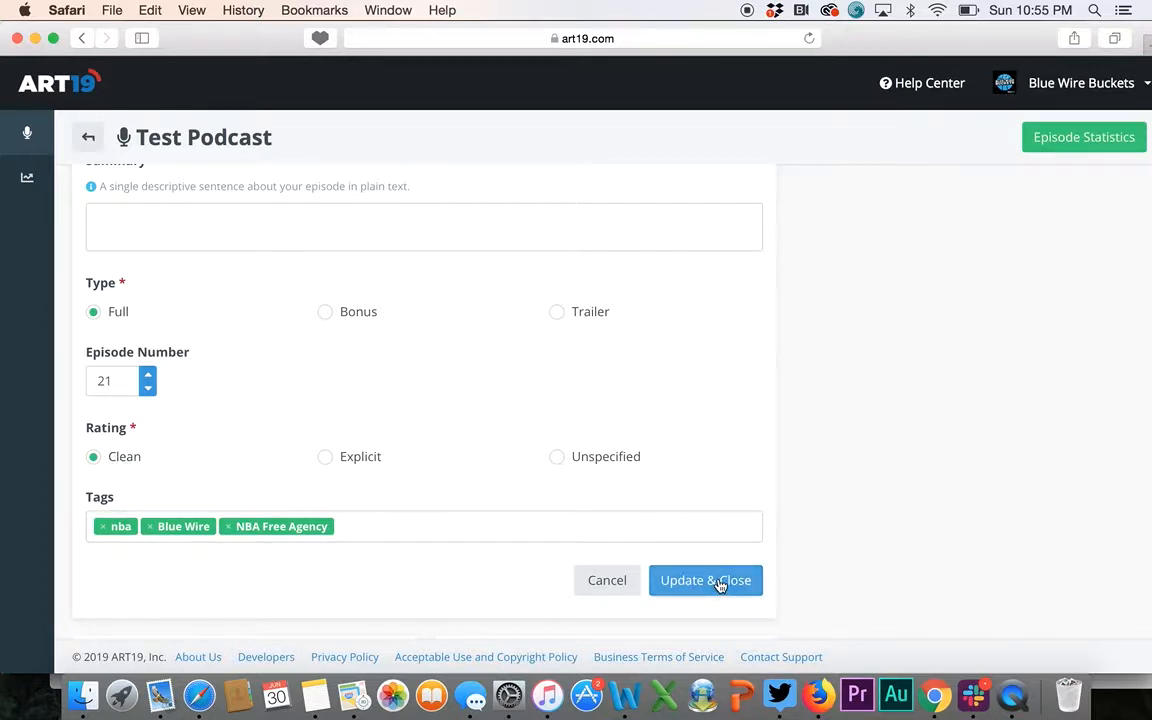
- Save the episode details with Update & Close and start a WarpFeed file selection
left_click(704, 580)
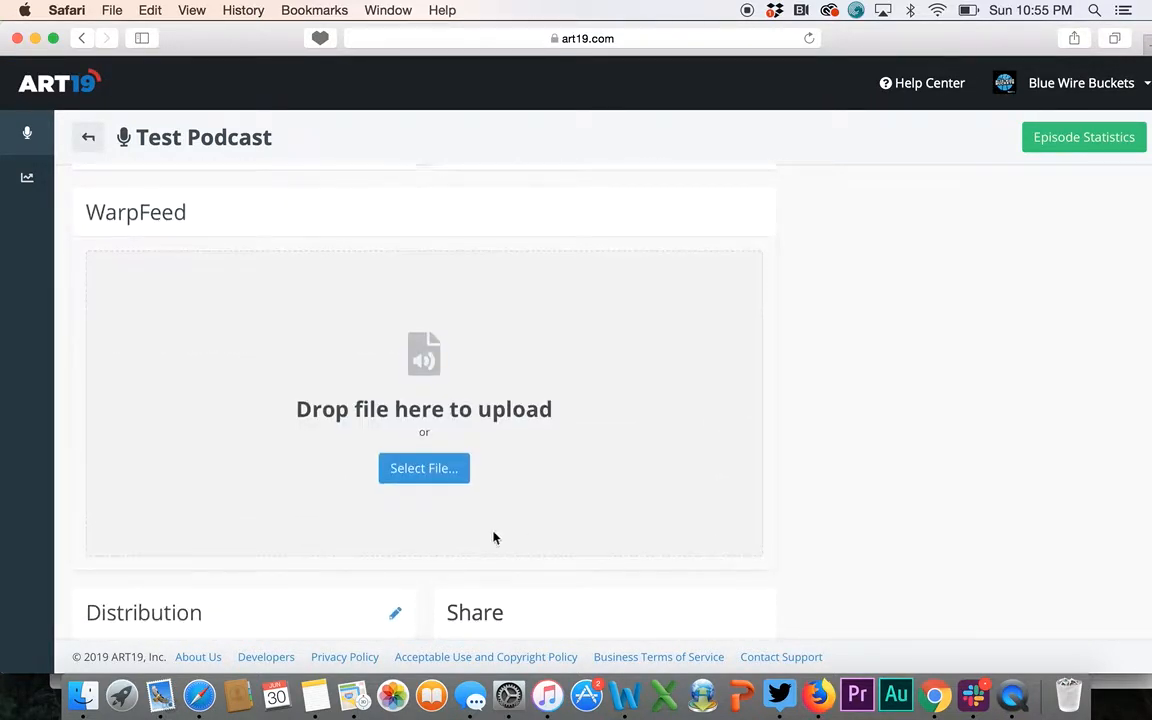
left_click(424, 468)
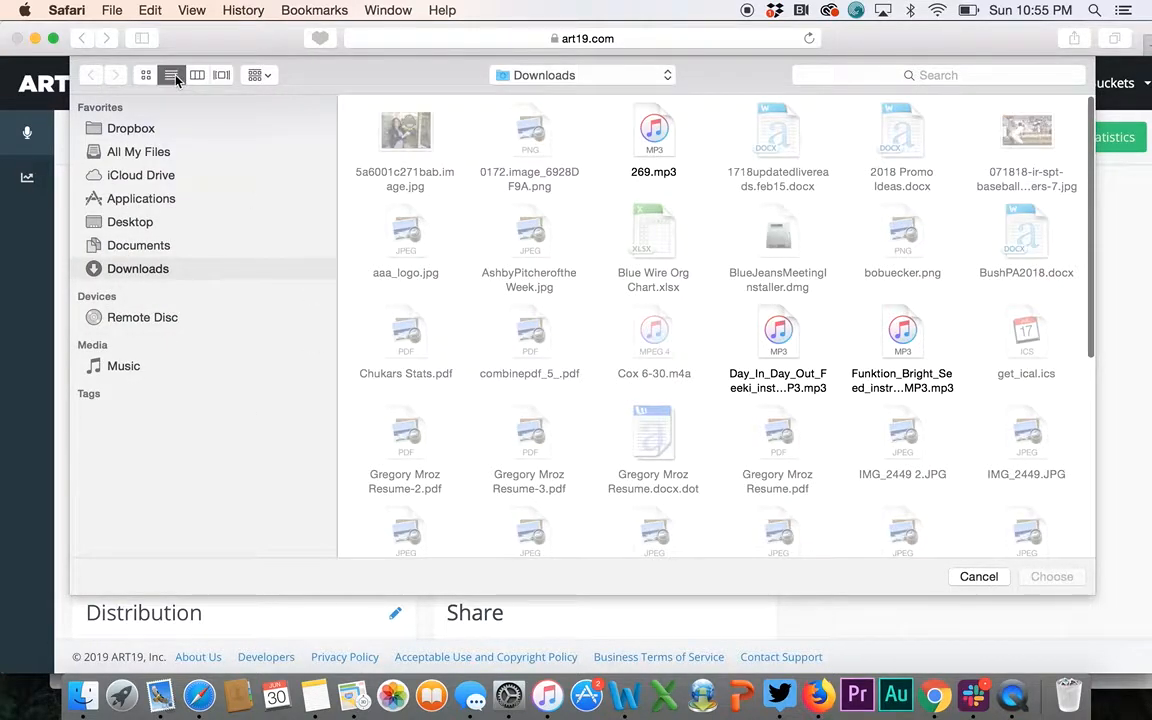
- Choose 269.mp3 from Downloads and begin uploading it to the episode
left_click(172, 74)
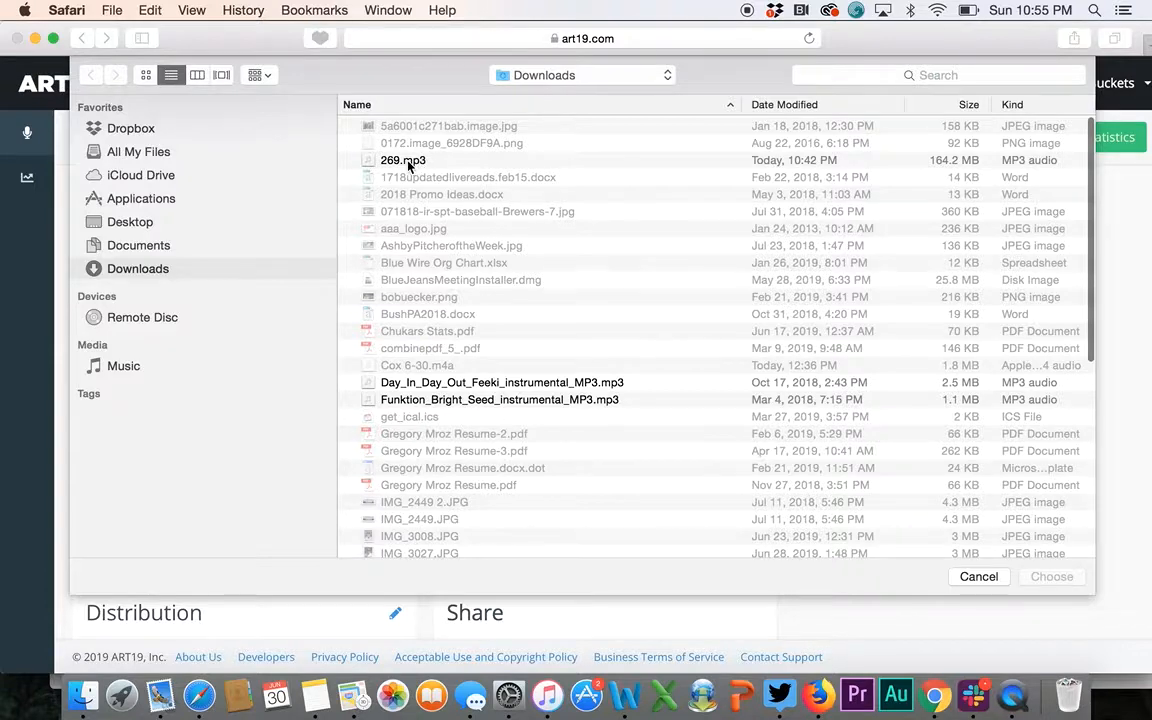
left_click(404, 160)
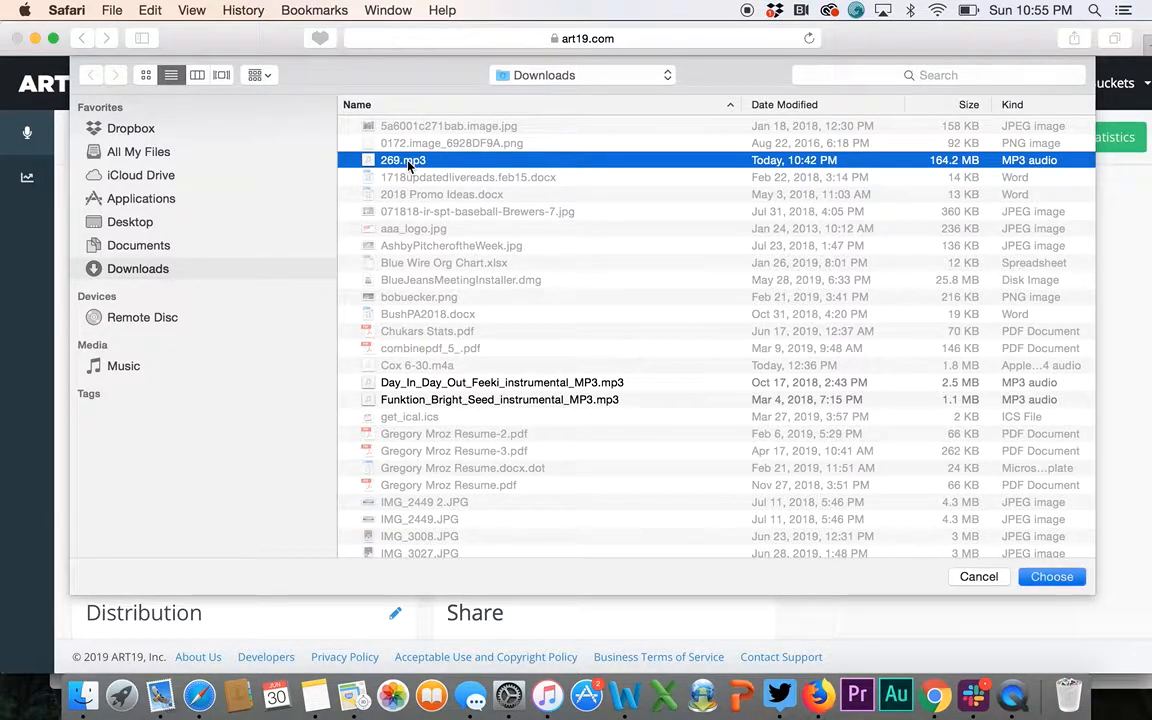
left_click(1052, 576)
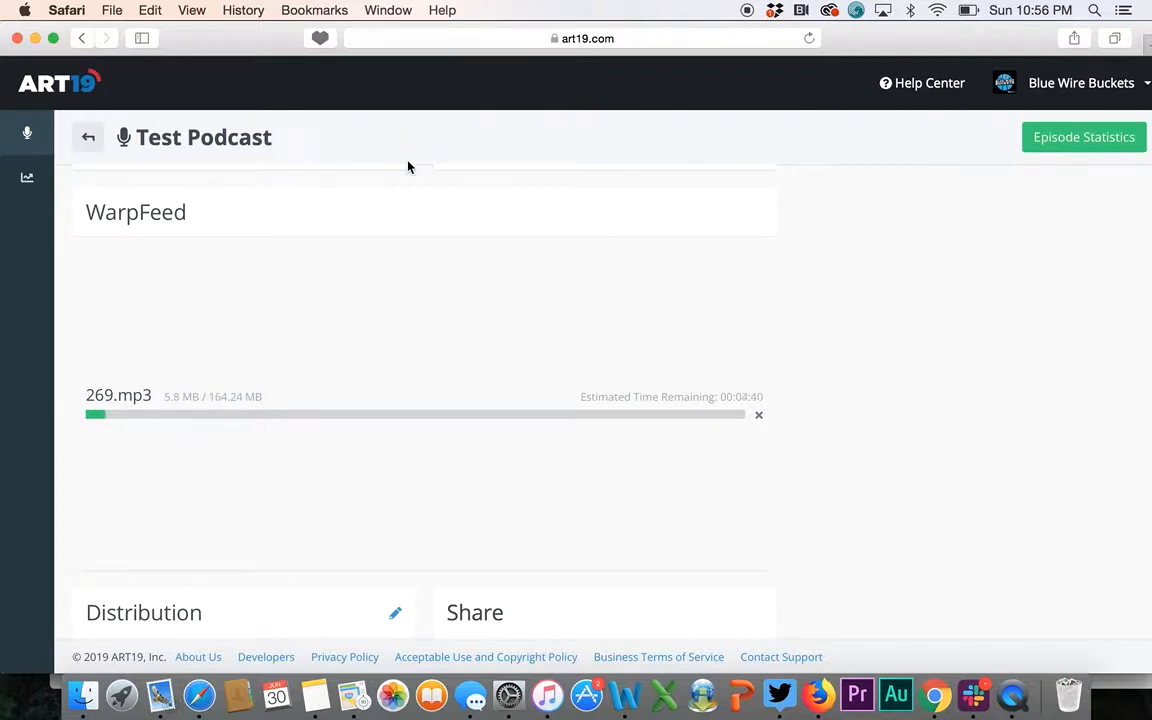
scroll("down", 3)
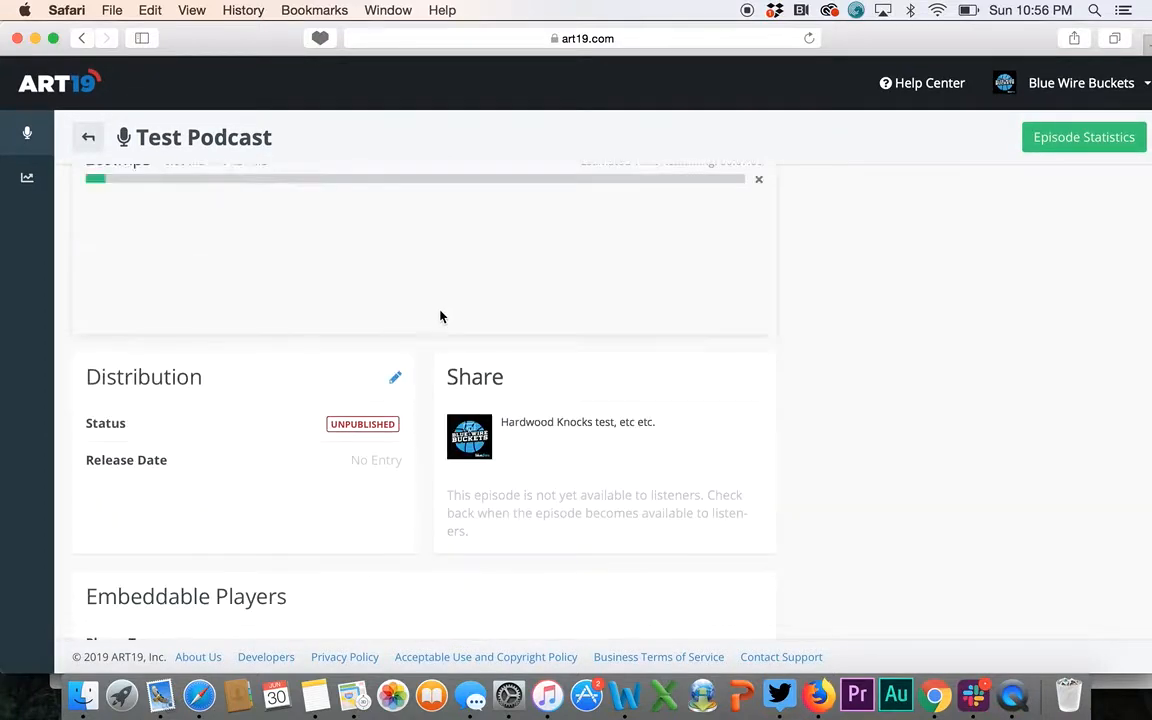
scroll("down", 3)
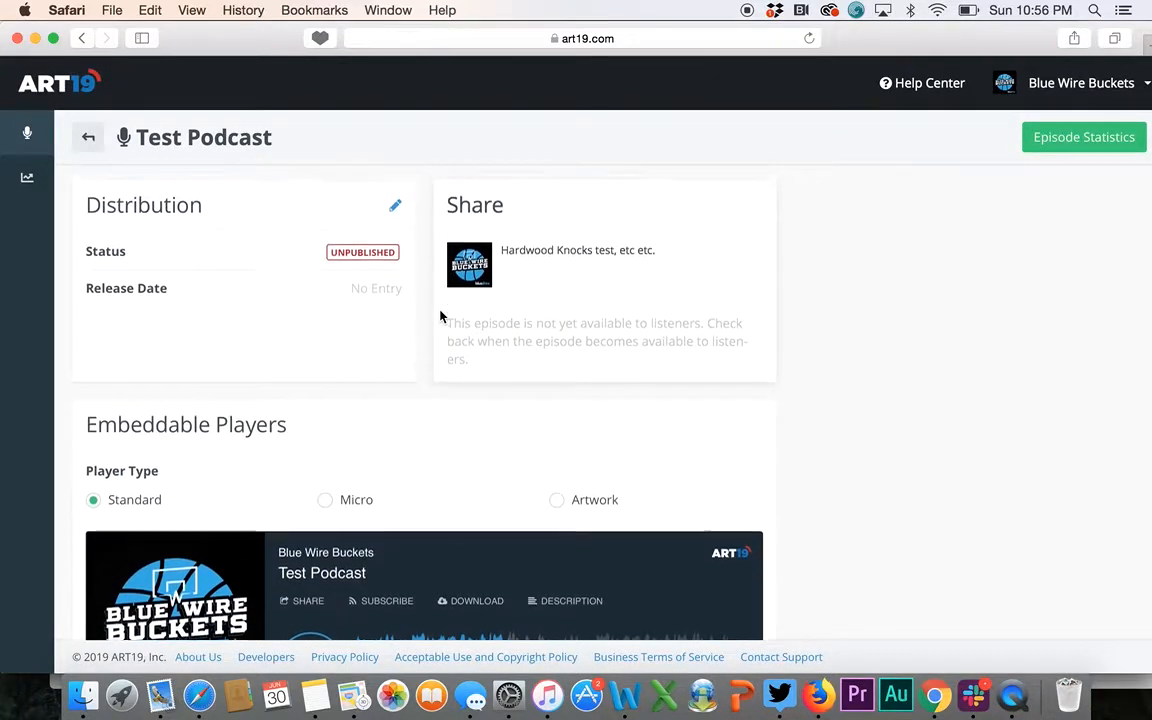
scroll("down", 3)
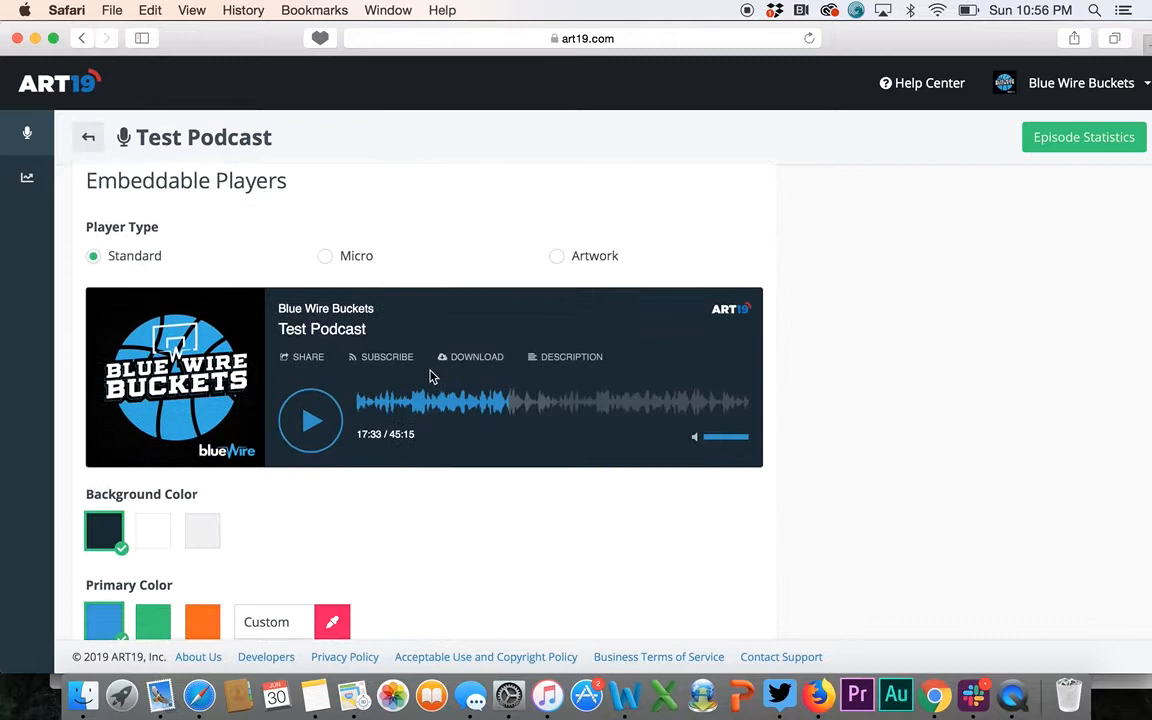
scroll("up", 3)
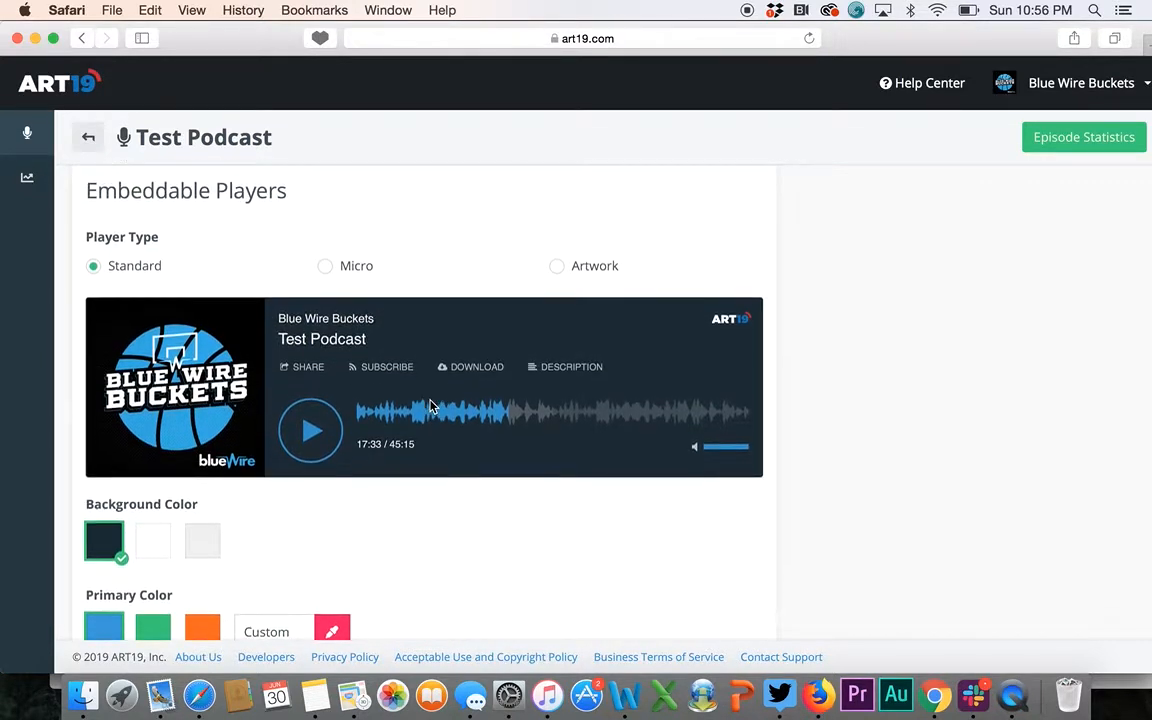
scroll("up", 3)
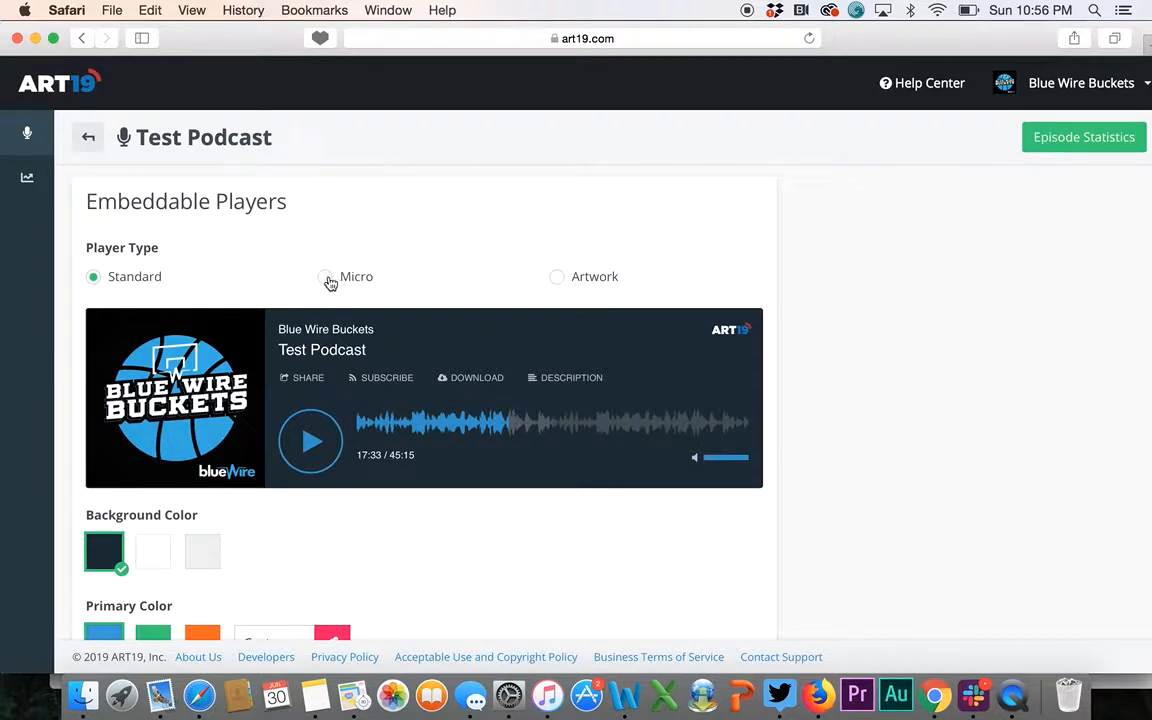
left_click(324, 276)
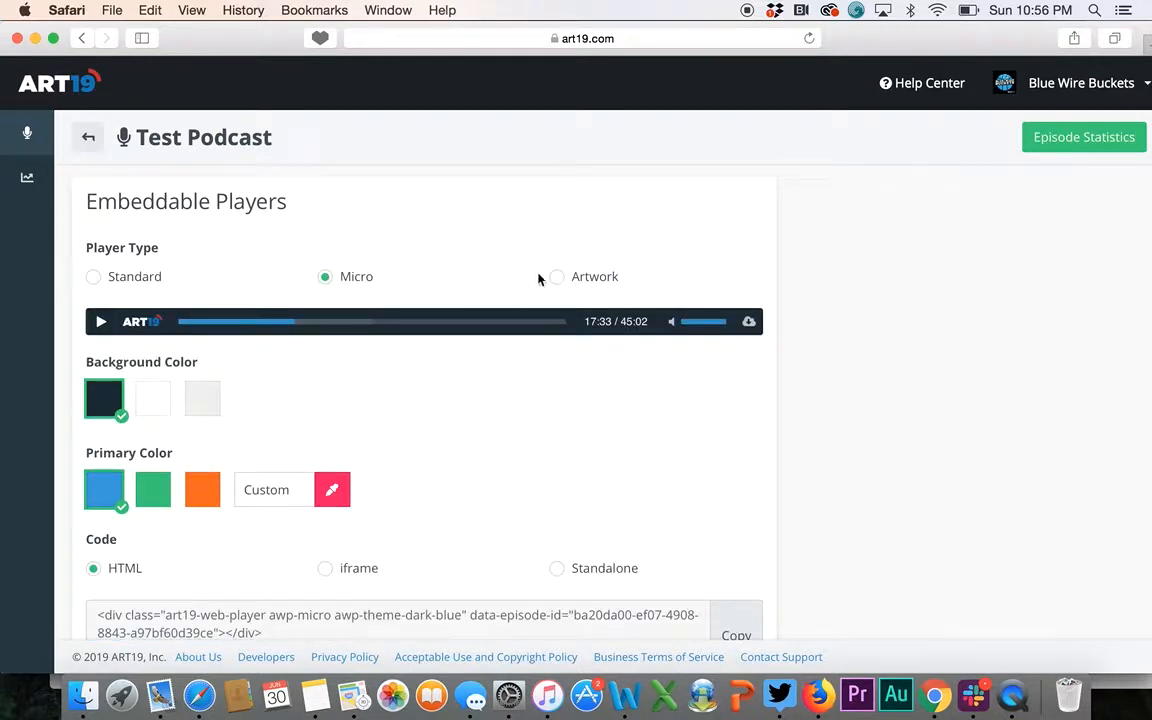
left_click(556, 276)
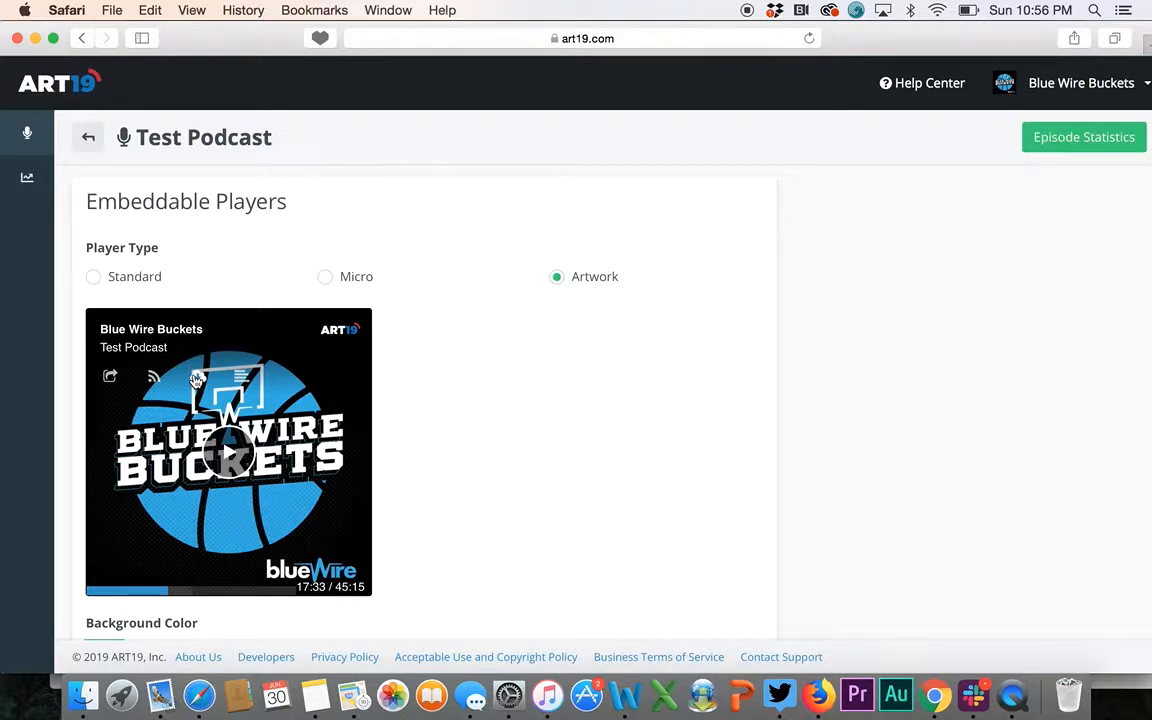
left_click(92, 260)
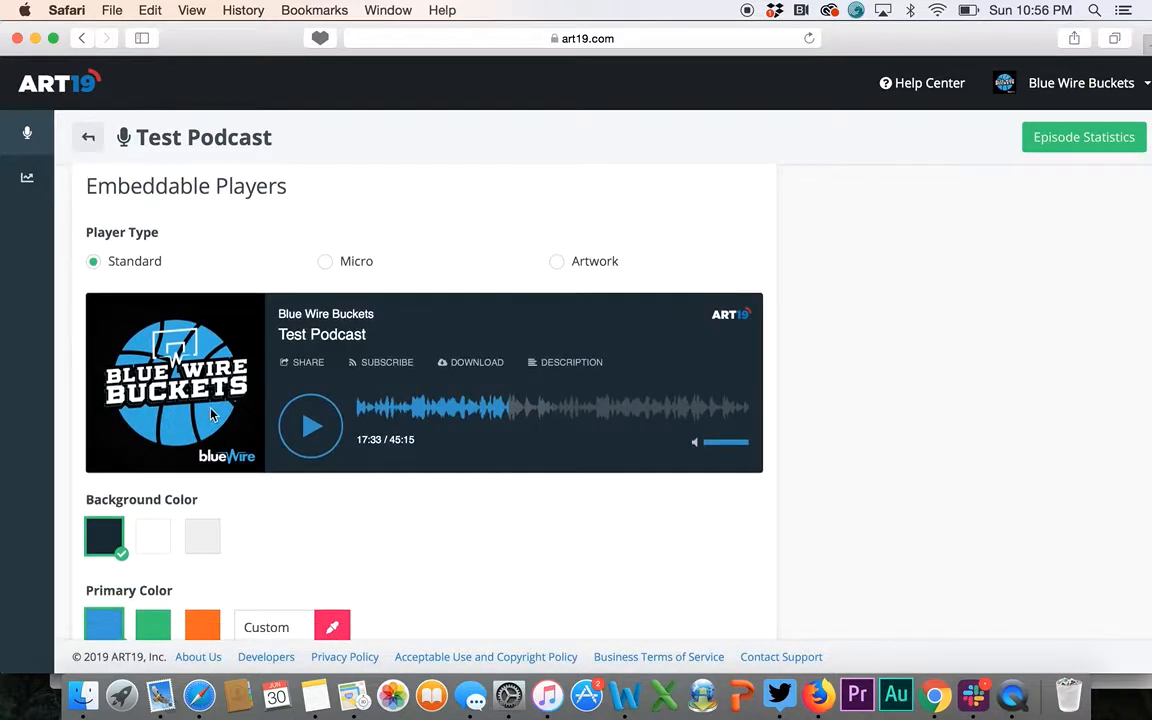
scroll("down", 3)
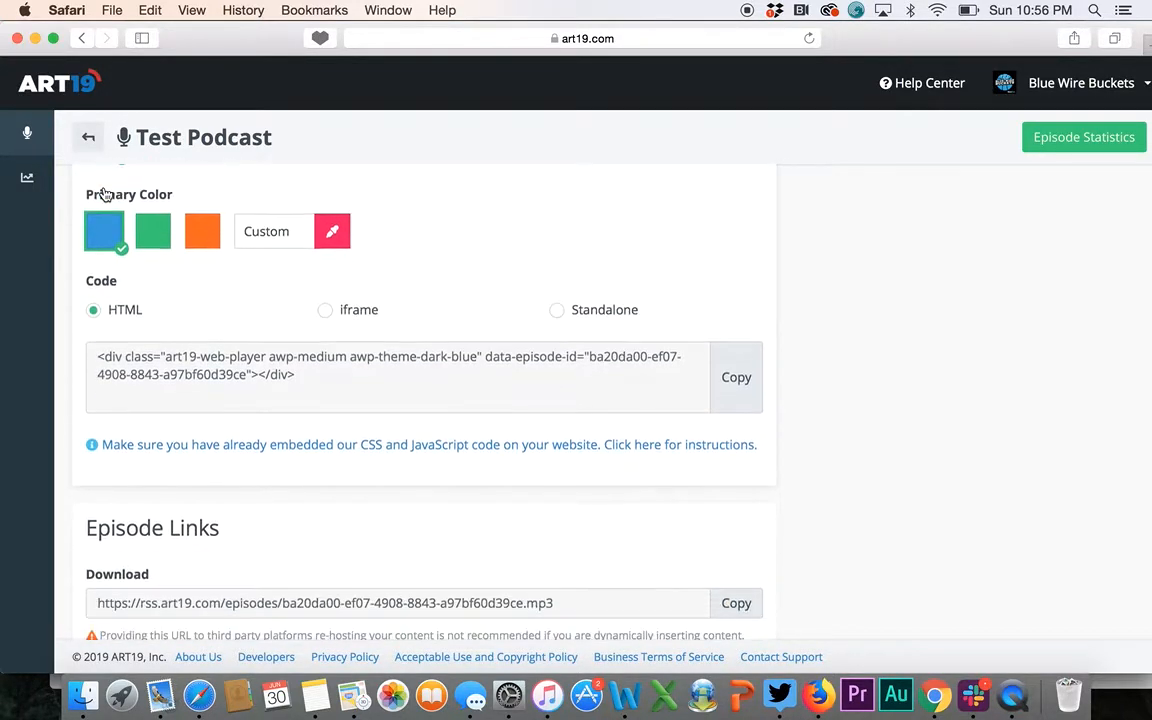
scroll("down", 3)
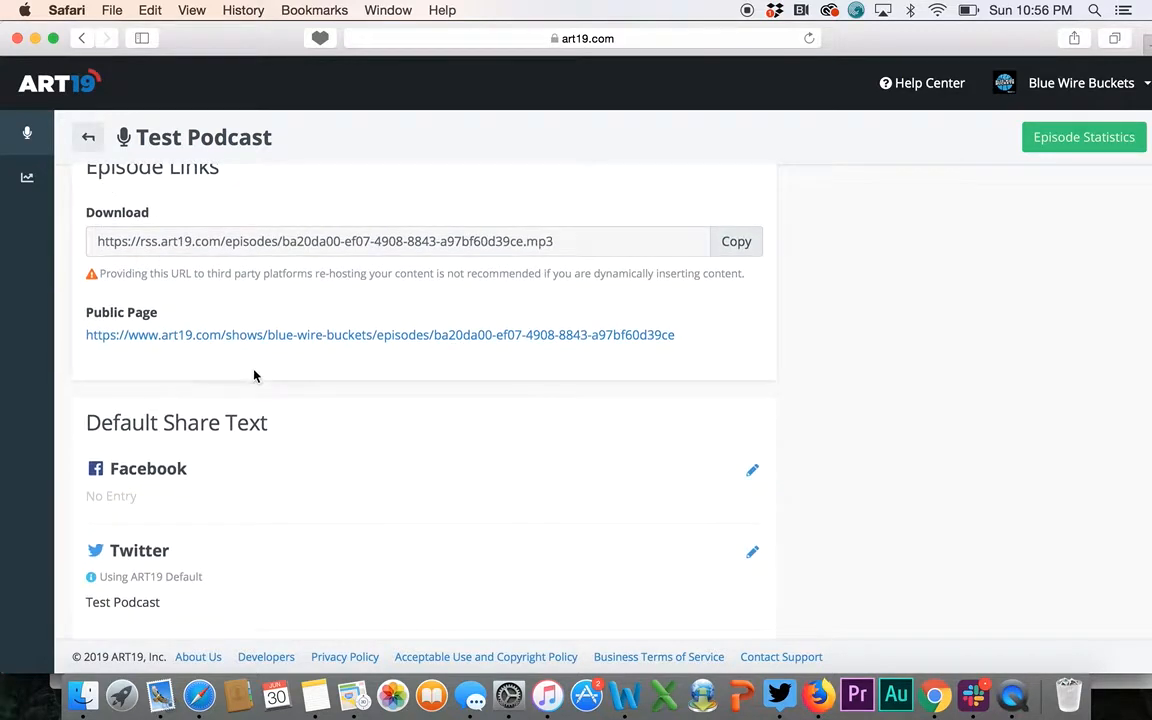
scroll("up", 3)
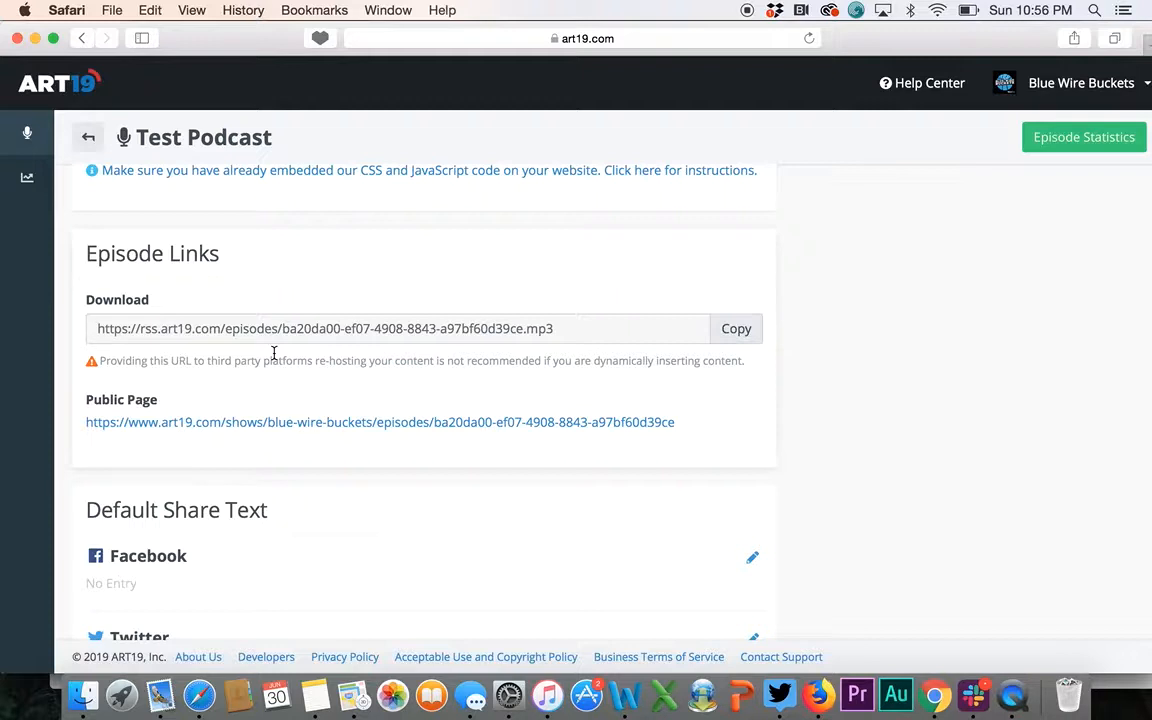
scroll("down", 3)
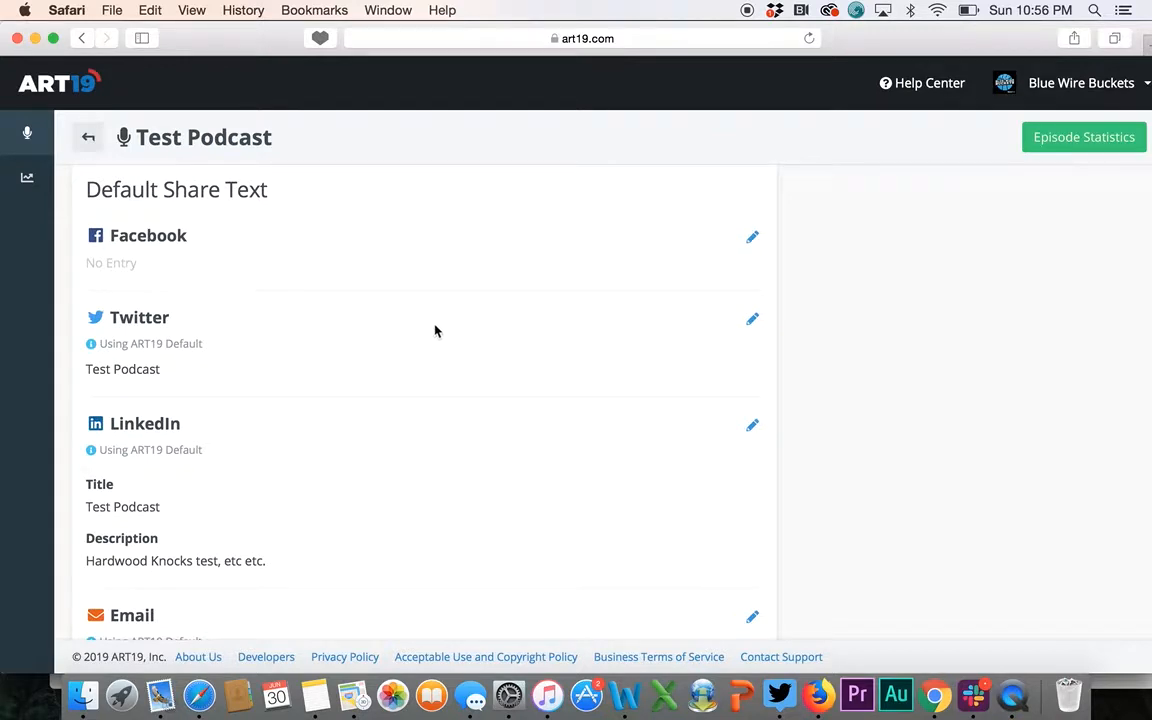
mouse_move(232, 296)
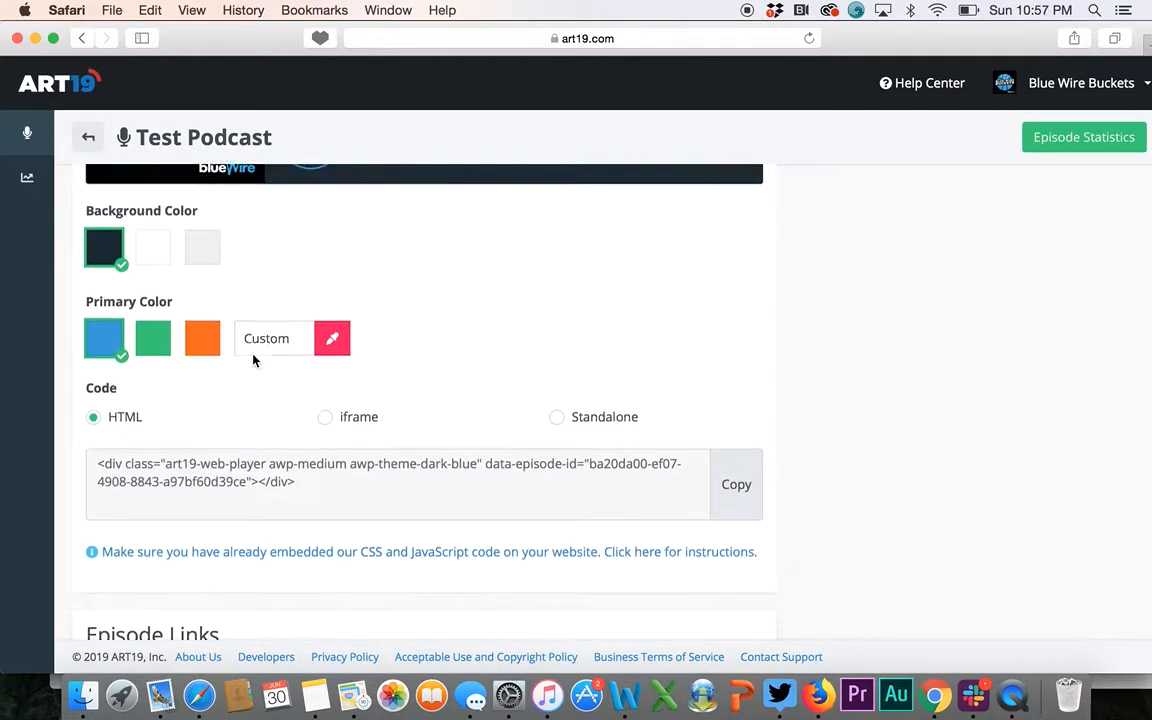
scroll("up", 3)
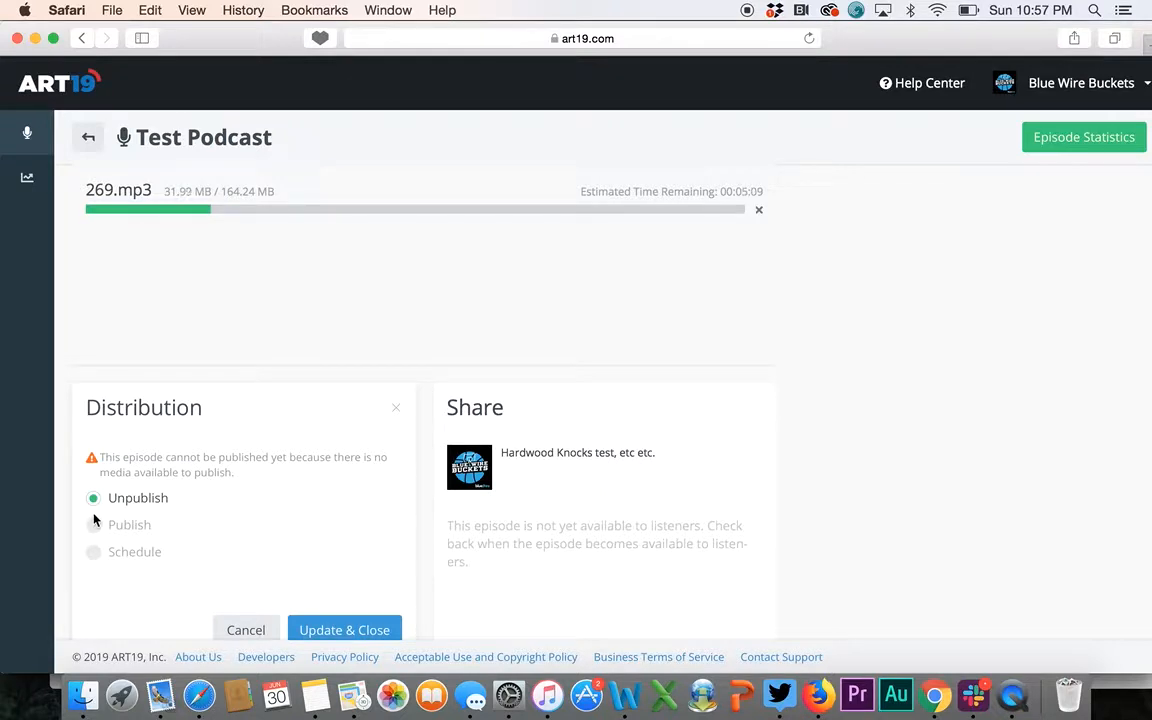
mouse_move(120, 536)
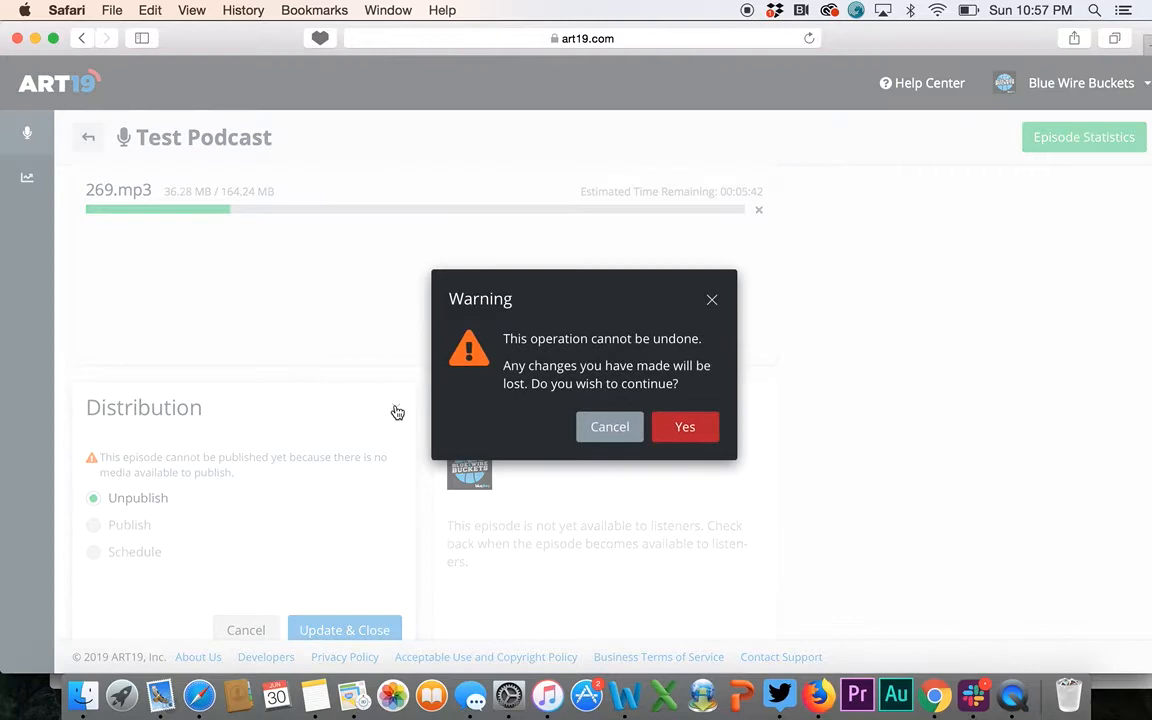
- Confirm discarding the unsaved distribution changes, leaving the episode unpublished
left_click(684, 426)
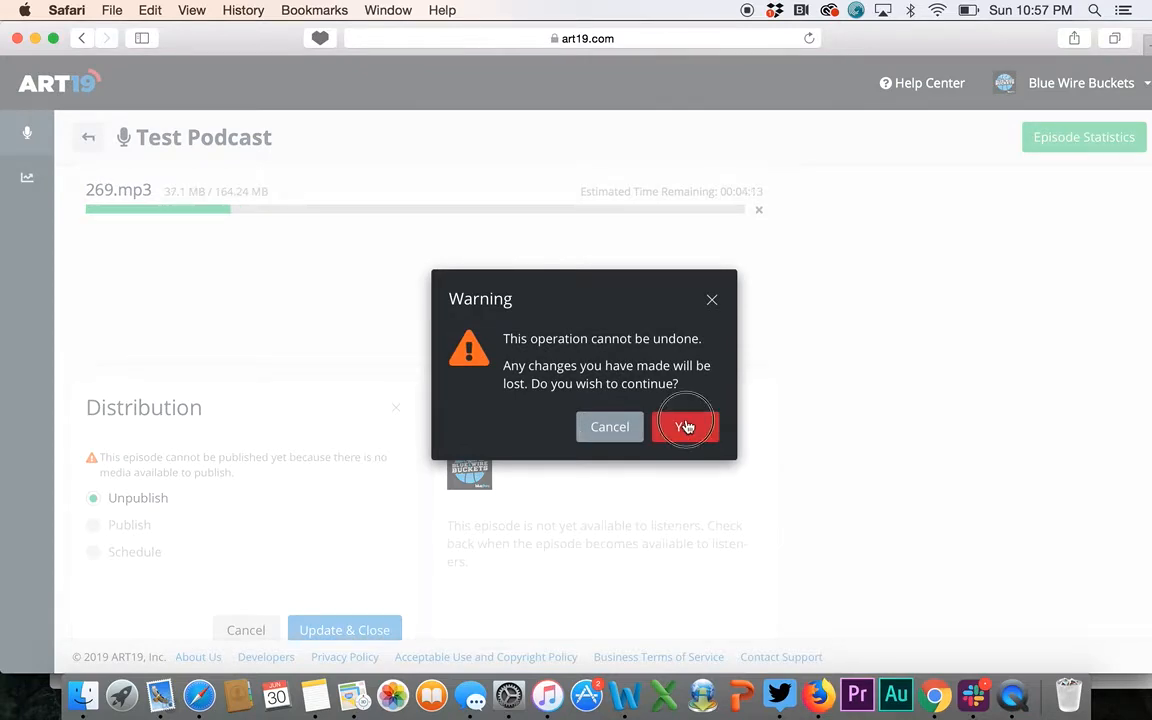
left_click(686, 426)
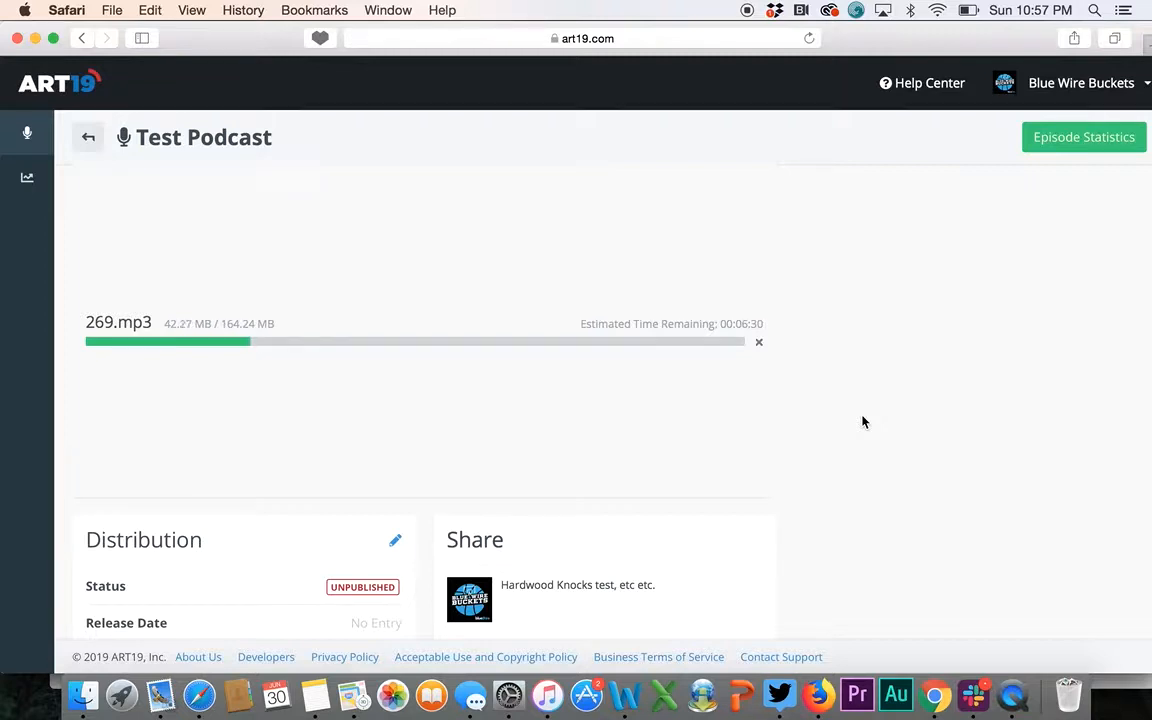
mouse_move(640, 388)
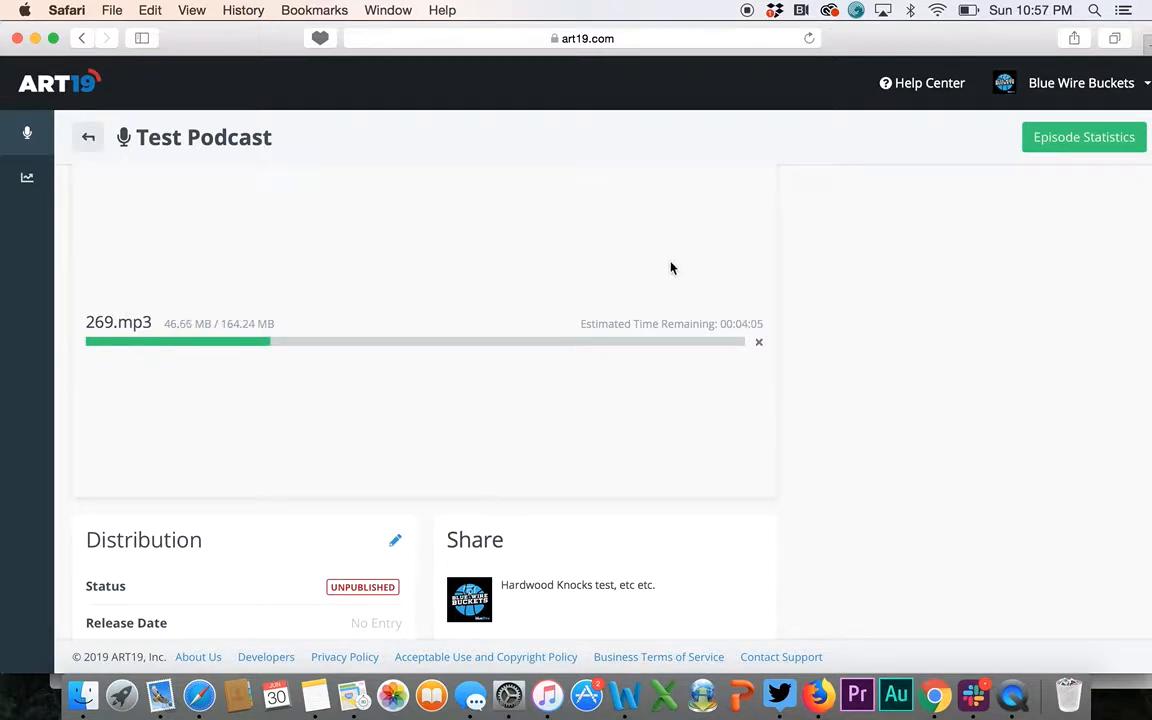
mouse_move(336, 244)
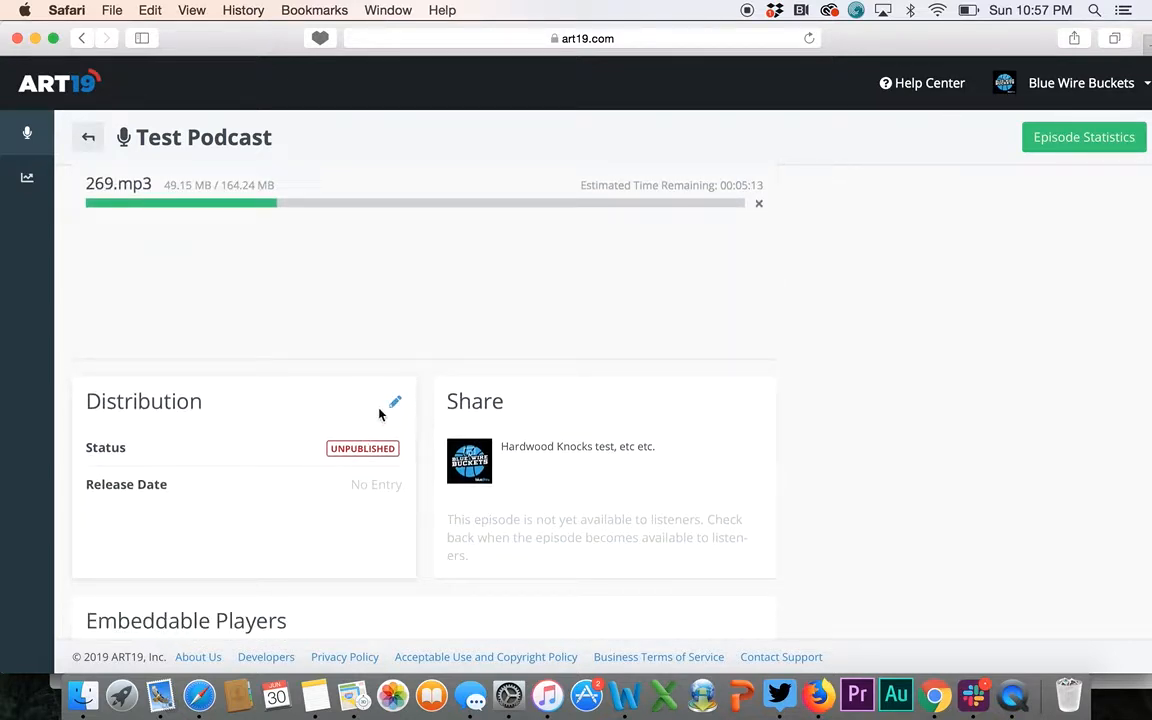
- Reopen distribution, keep Unpublish selected and save with Update & Close
left_click(392, 400)
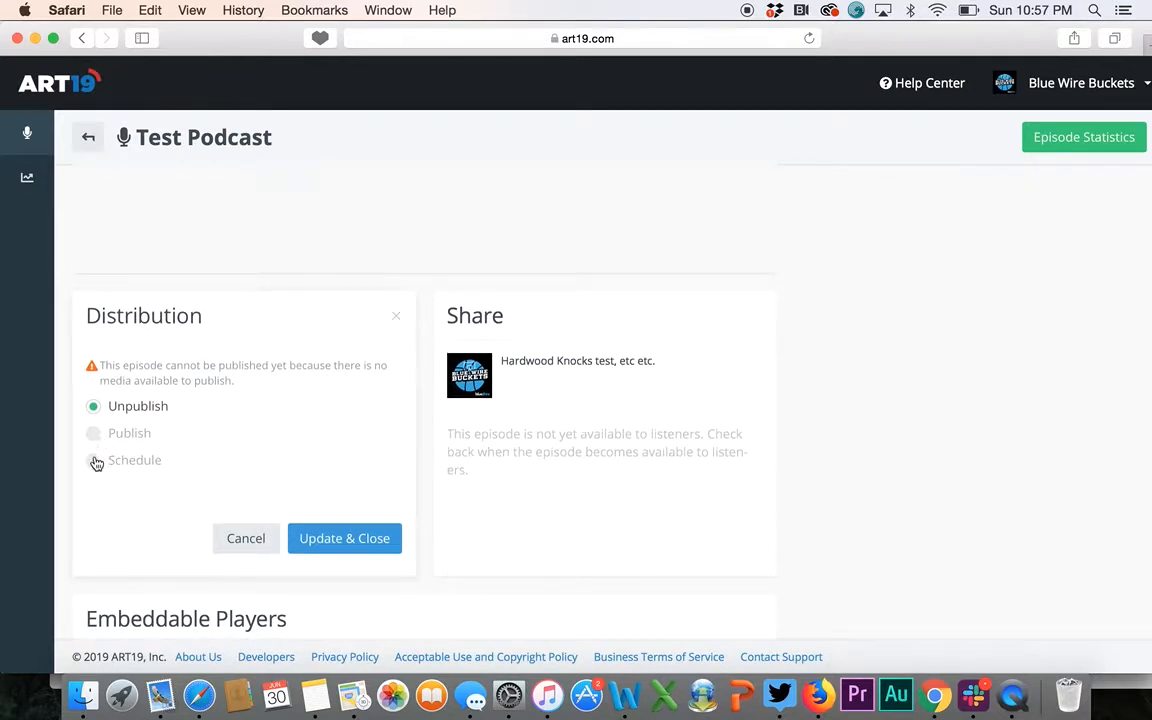
mouse_move(94, 470)
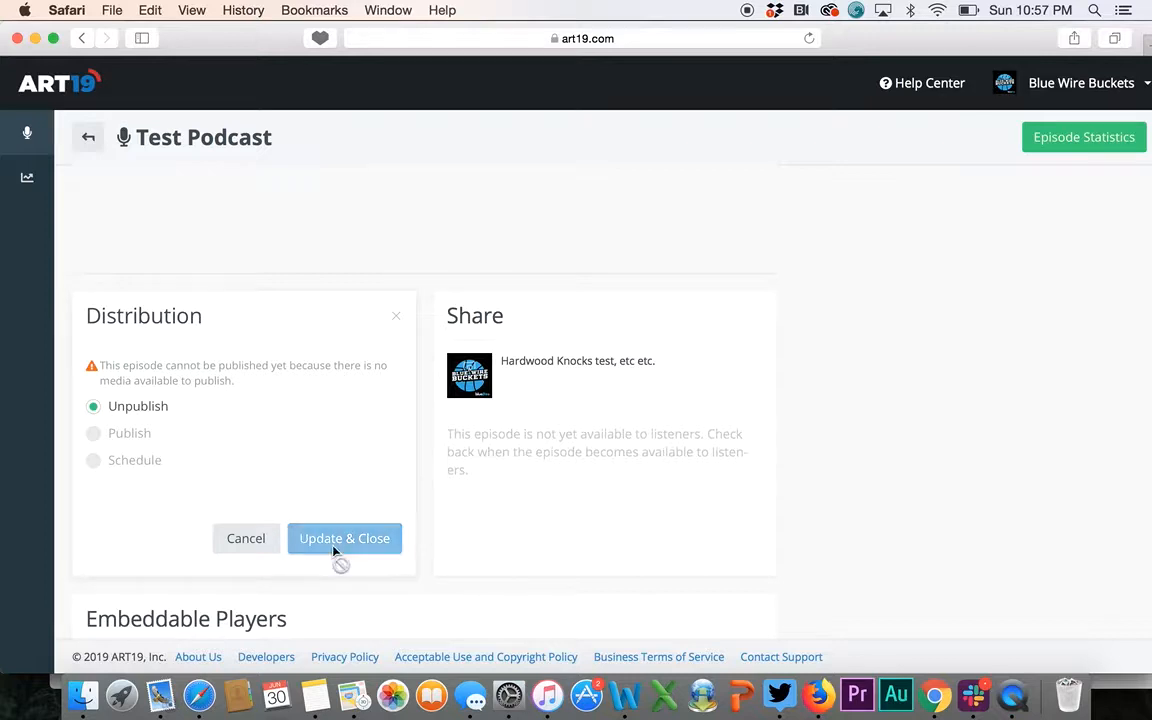
left_click(344, 538)
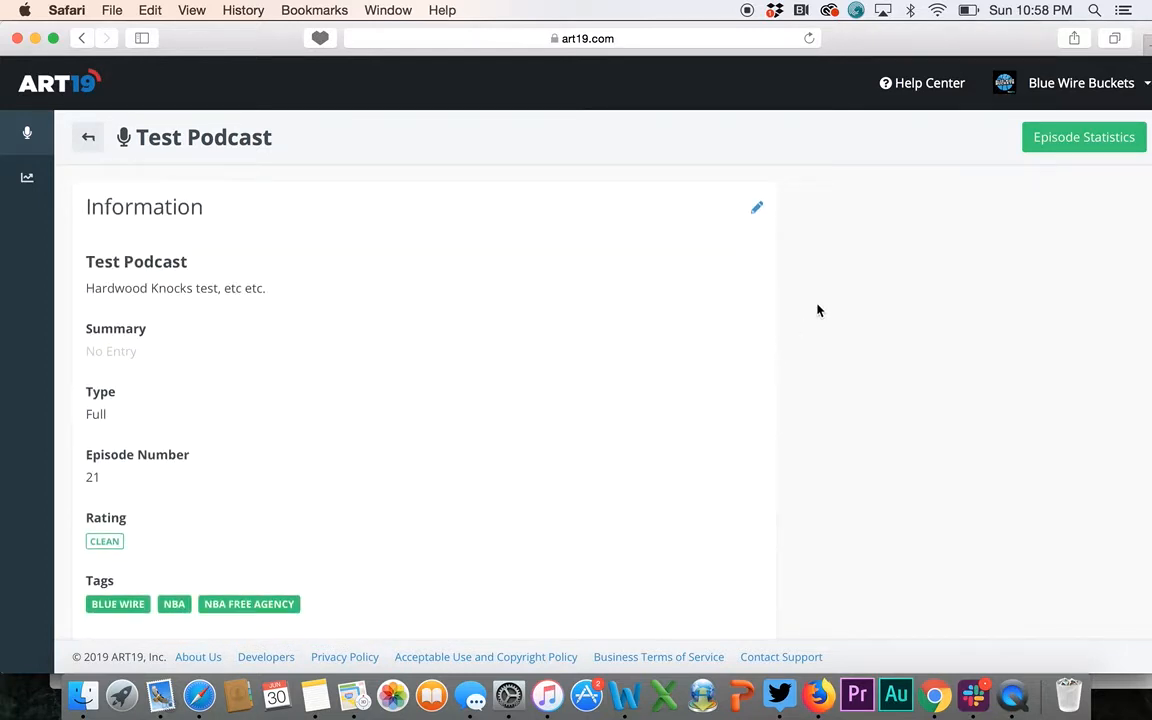
mouse_move(168, 108)
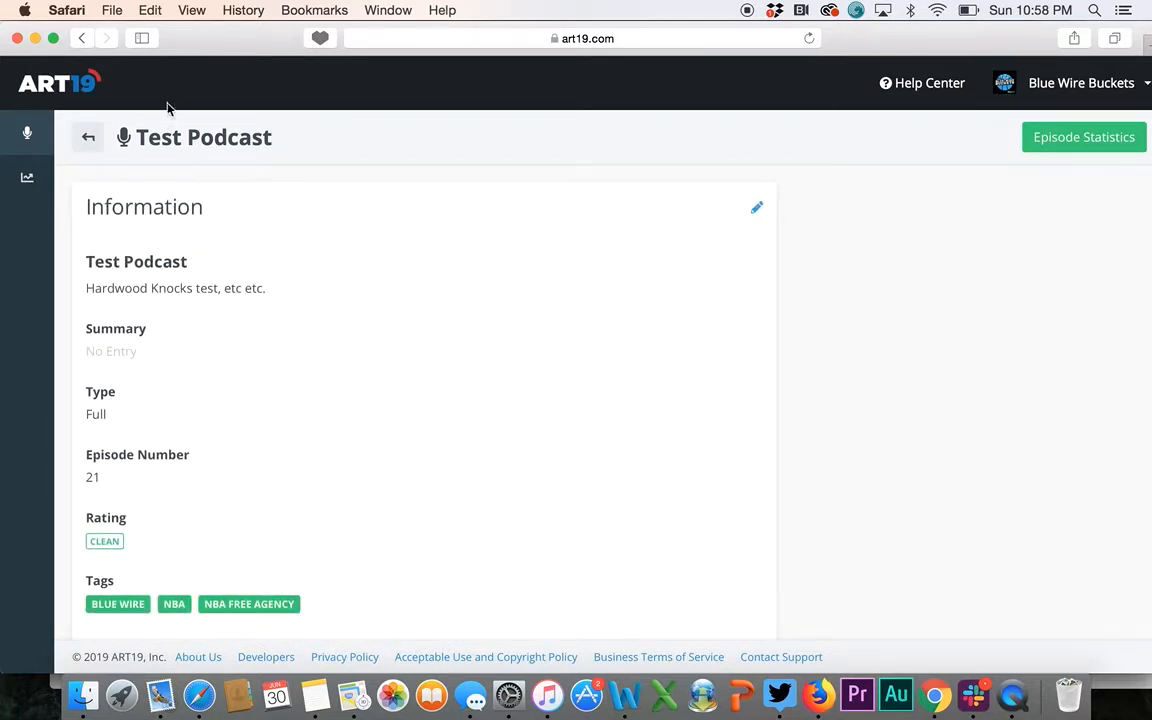
- Return to the Episodes list showing Test Podcast as unpublished episode 21, then reopen it
left_click(88, 136)
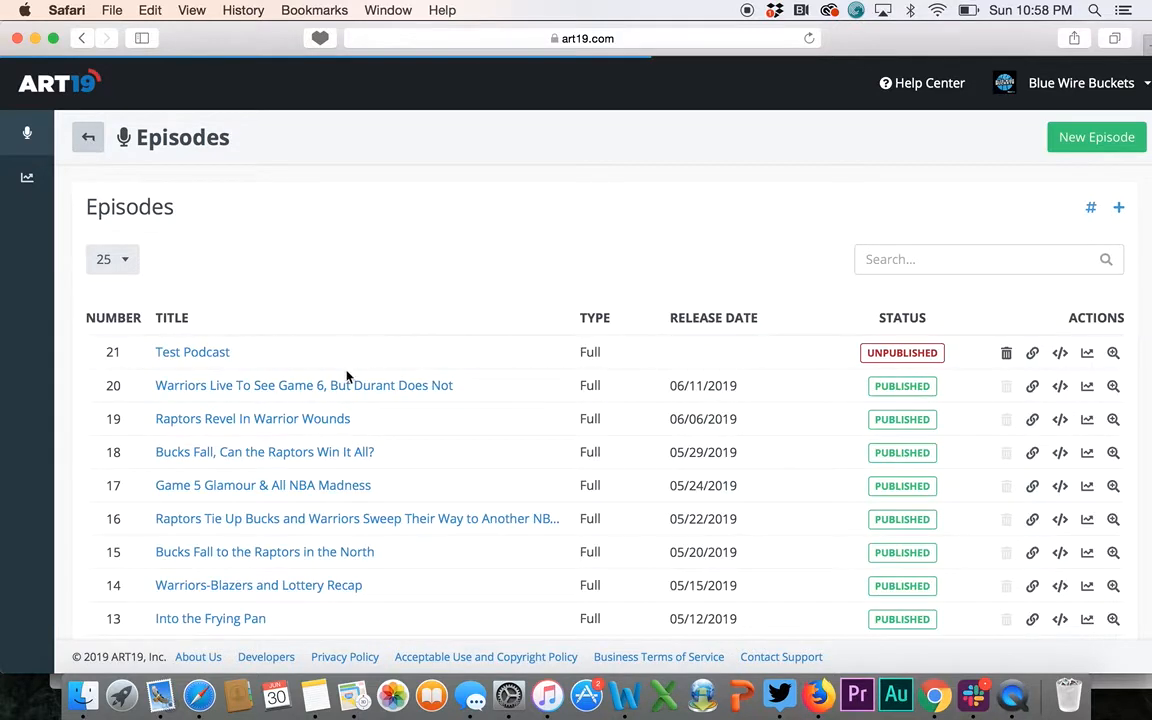
mouse_move(436, 360)
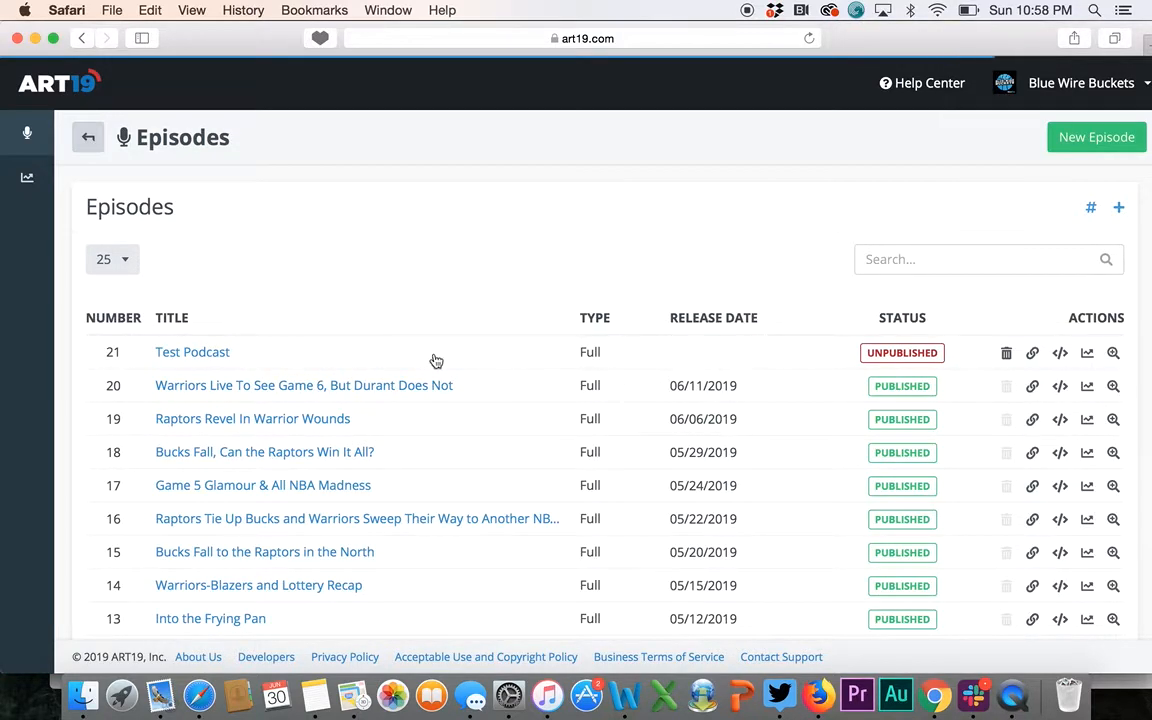
scroll("down", 3)
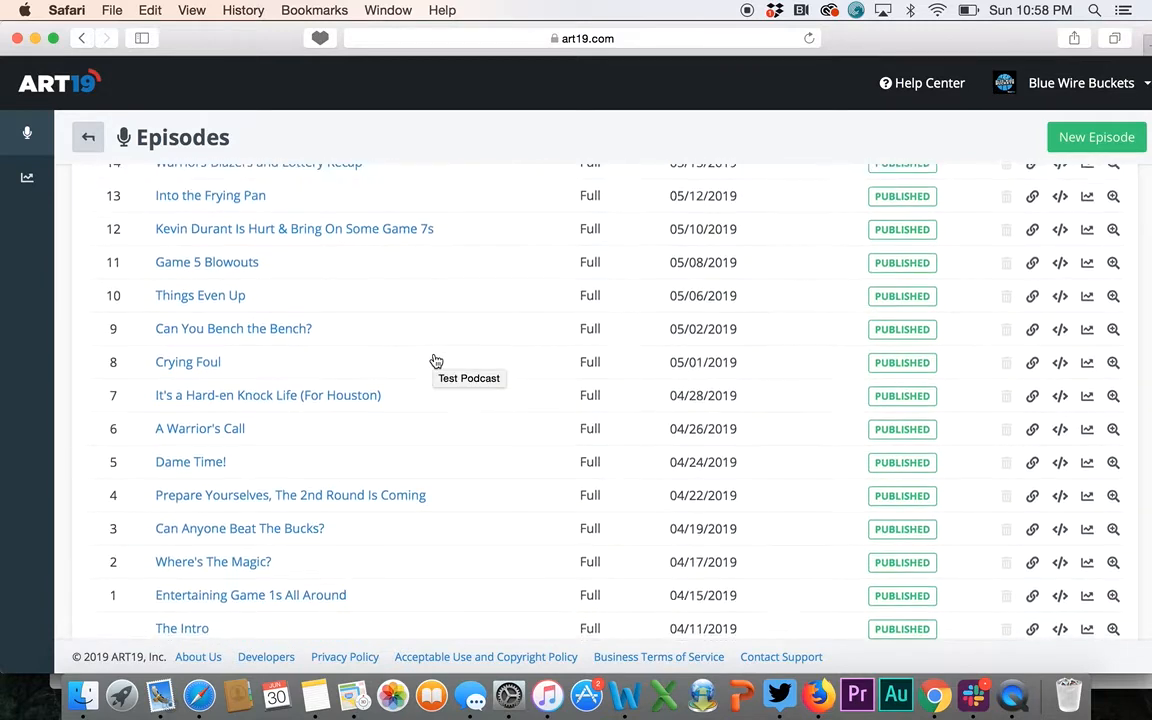
scroll("up", 3)
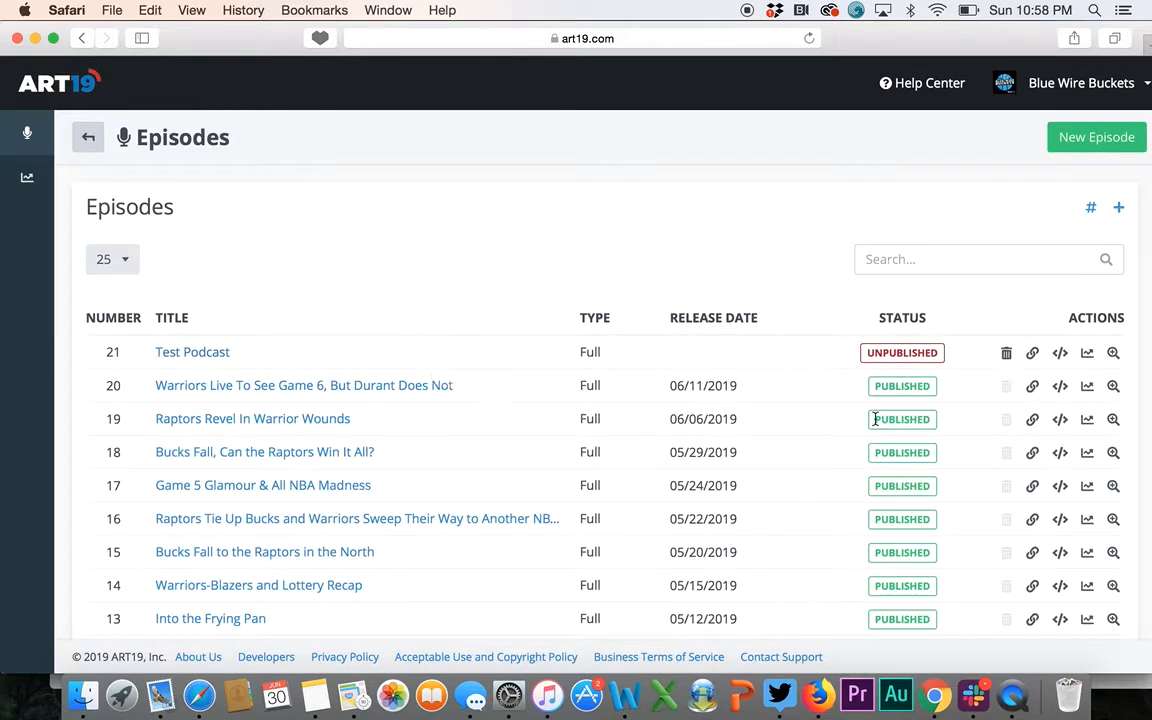
mouse_move(192, 352)
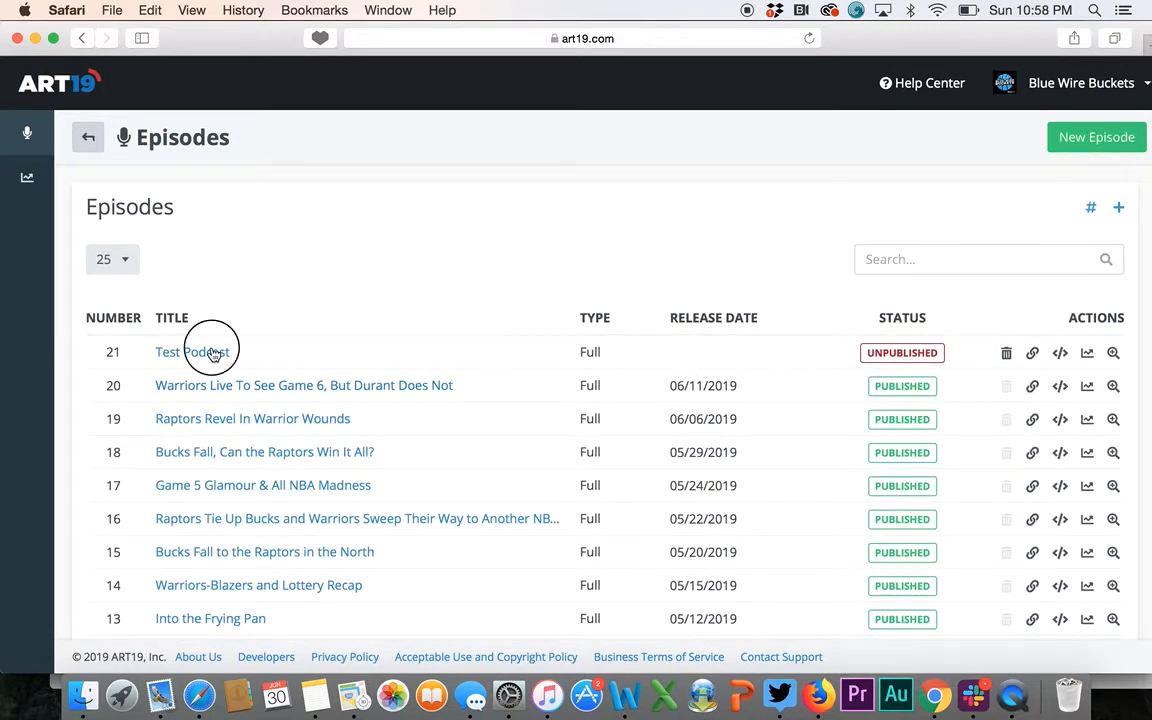
left_click(192, 352)
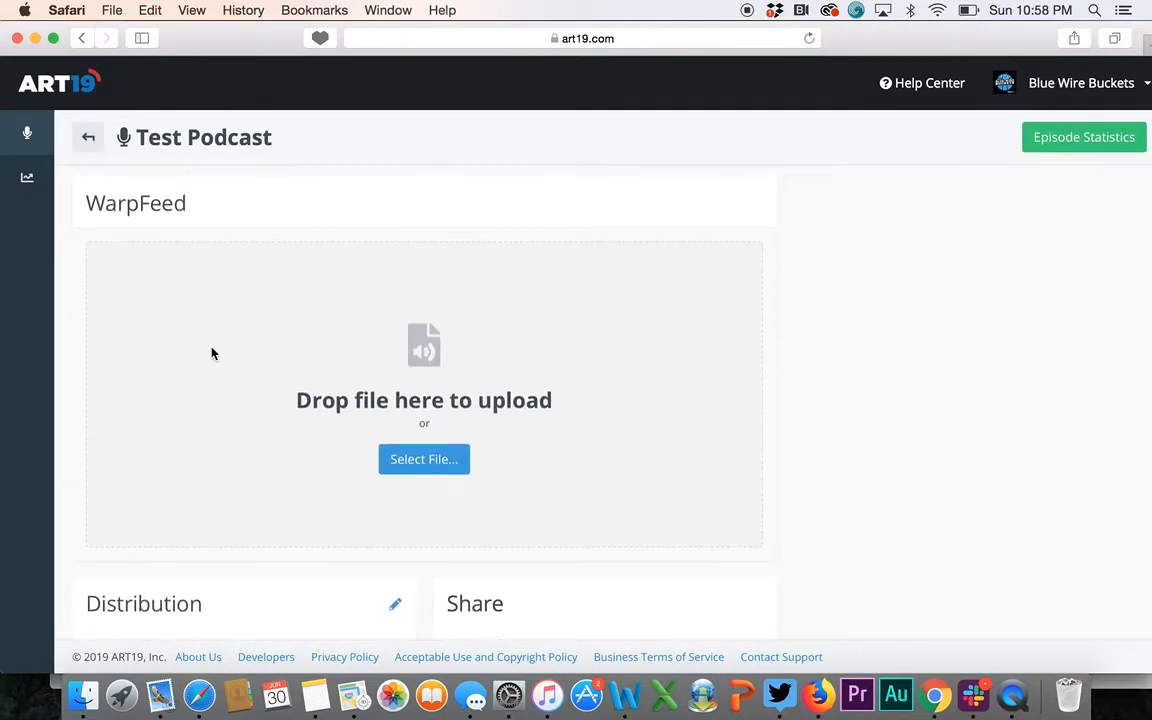
- Scroll the reopened episode page showing an empty upload area and unpublished status
scroll("down", 3)
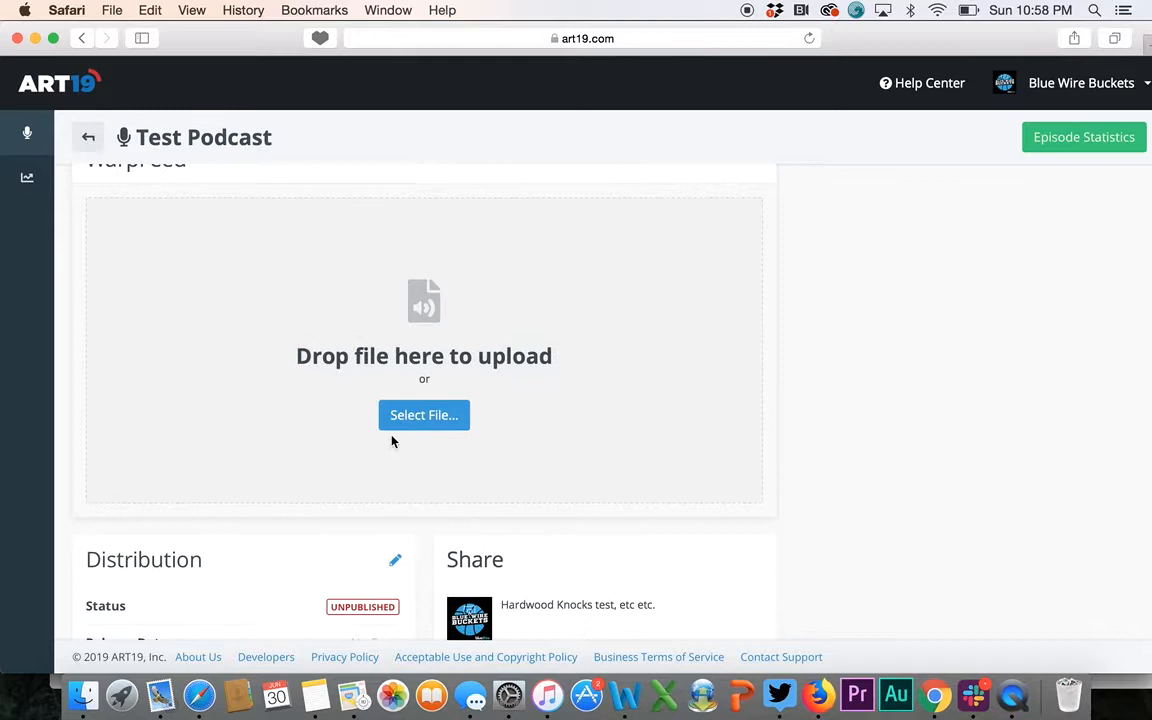
scroll("up", 3)
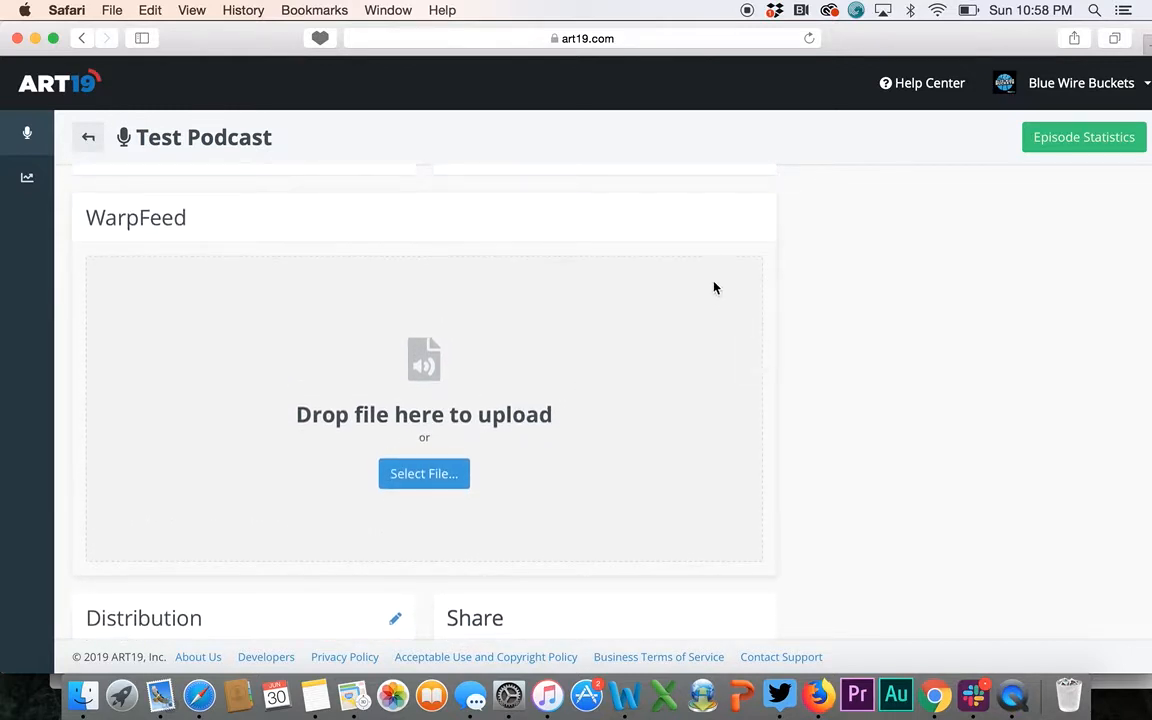
mouse_move(704, 288)
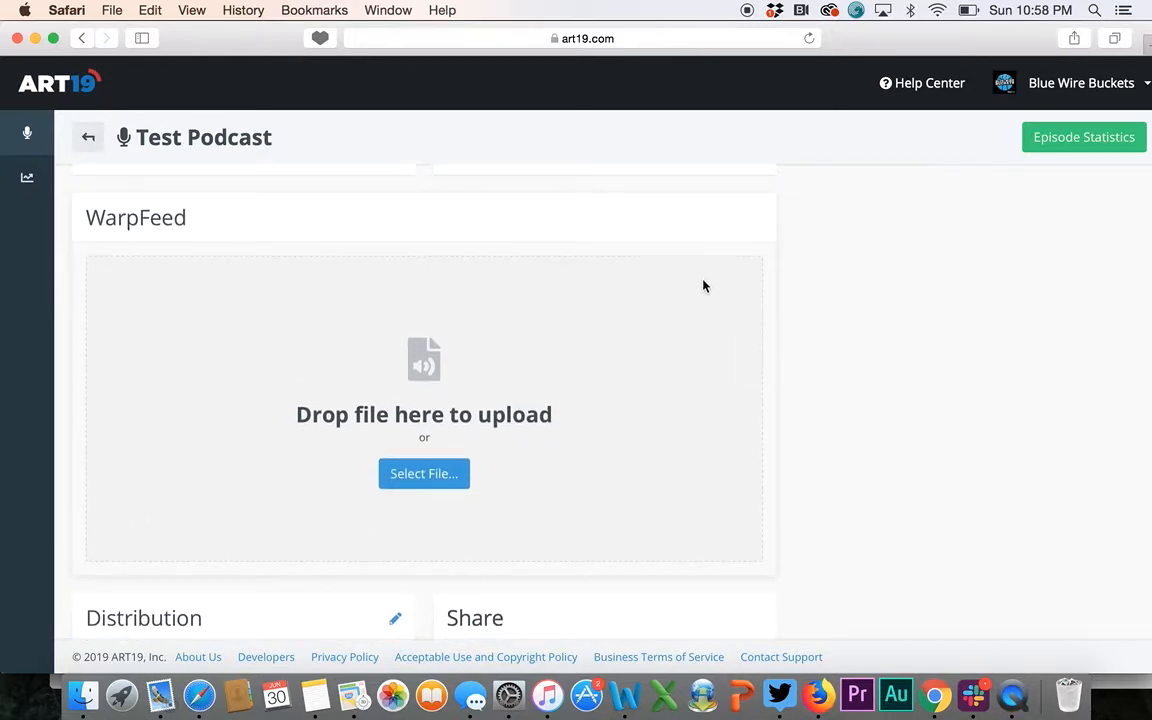
mouse_move(710, 264)
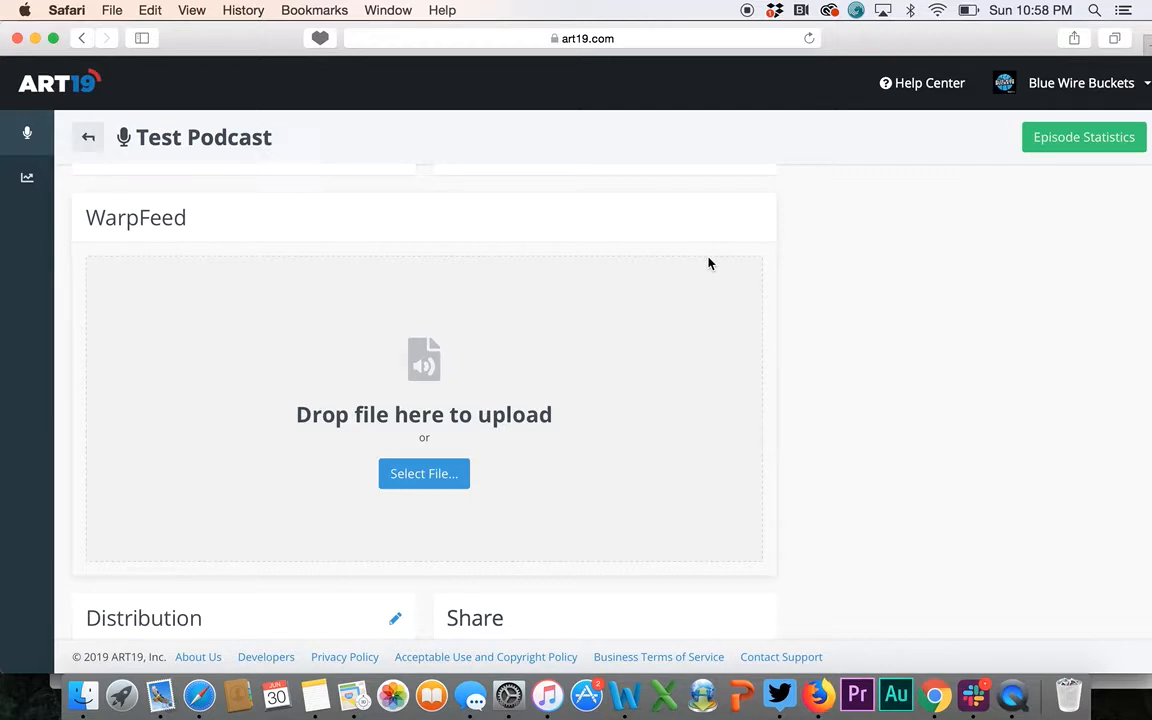
mouse_move(474, 360)
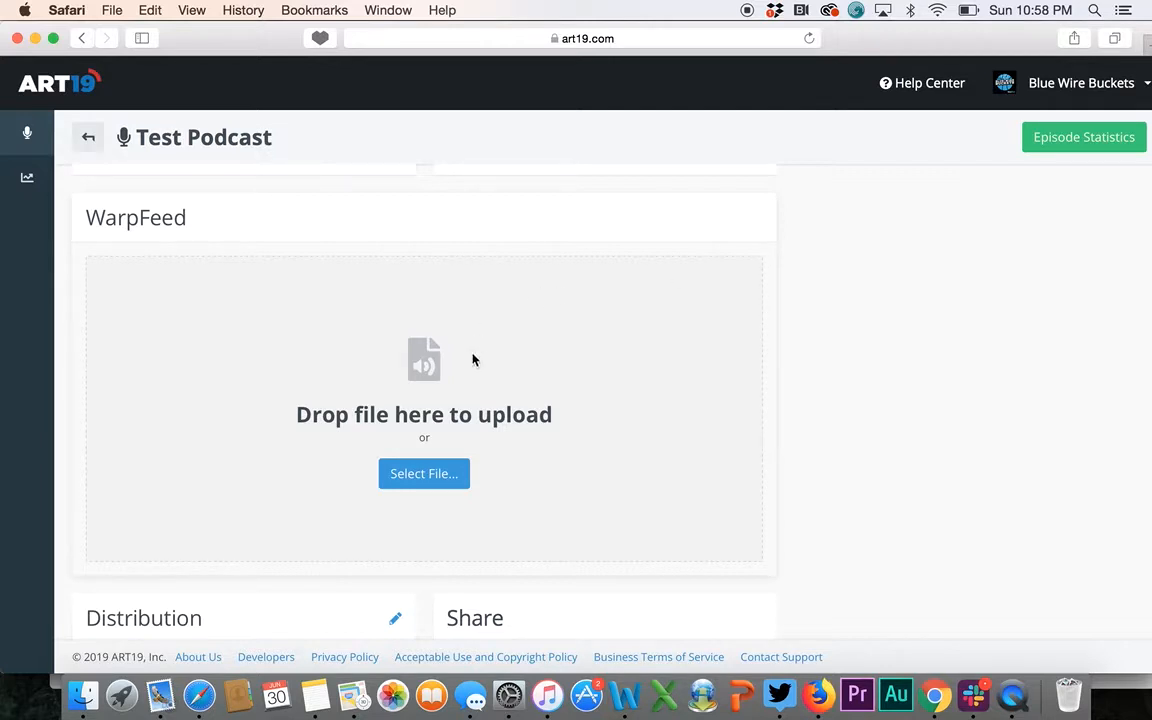
mouse_move(432, 510)
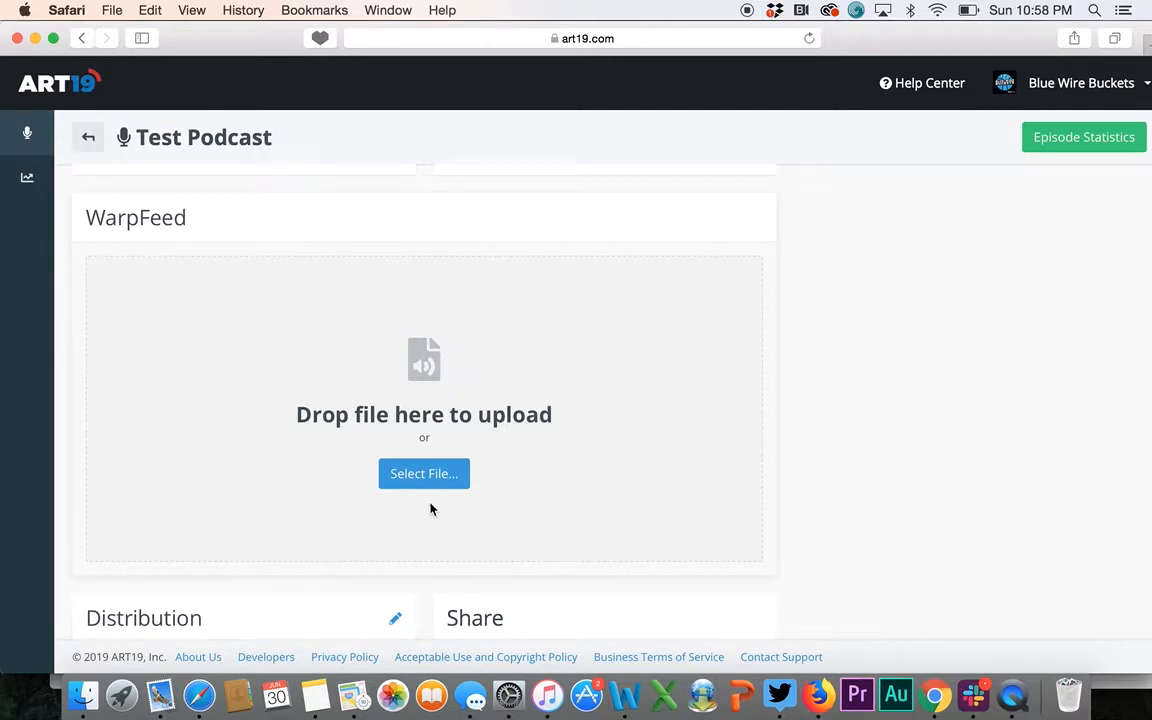
scroll("down", 3)
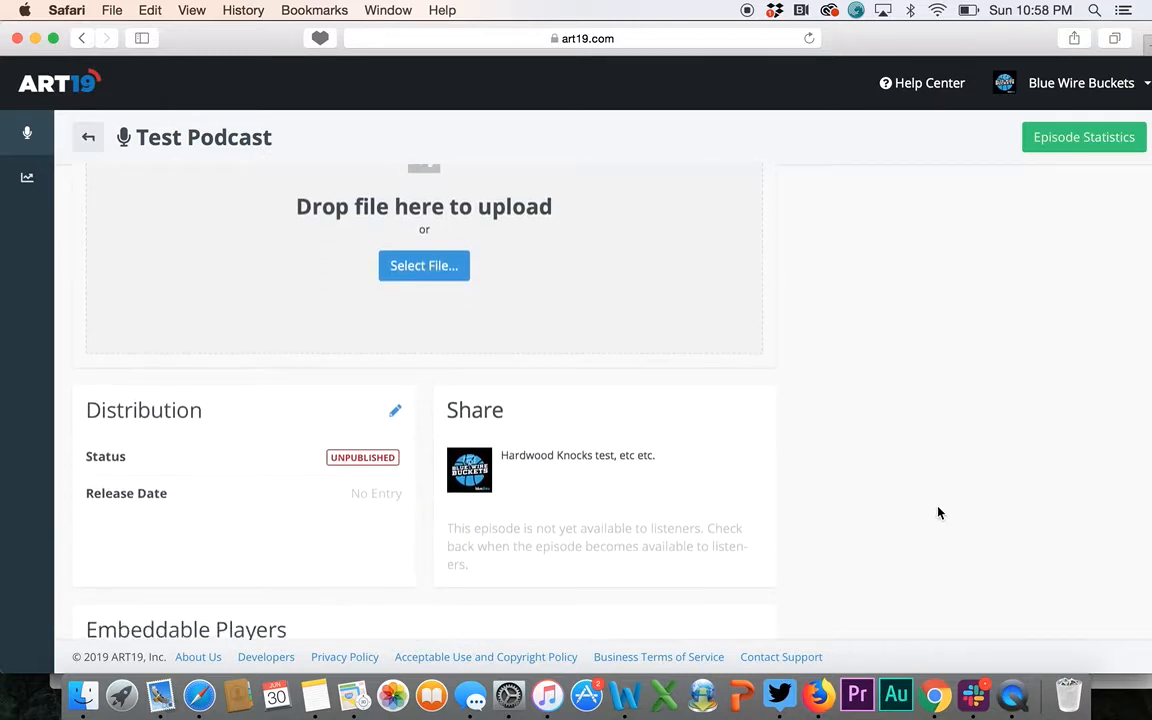